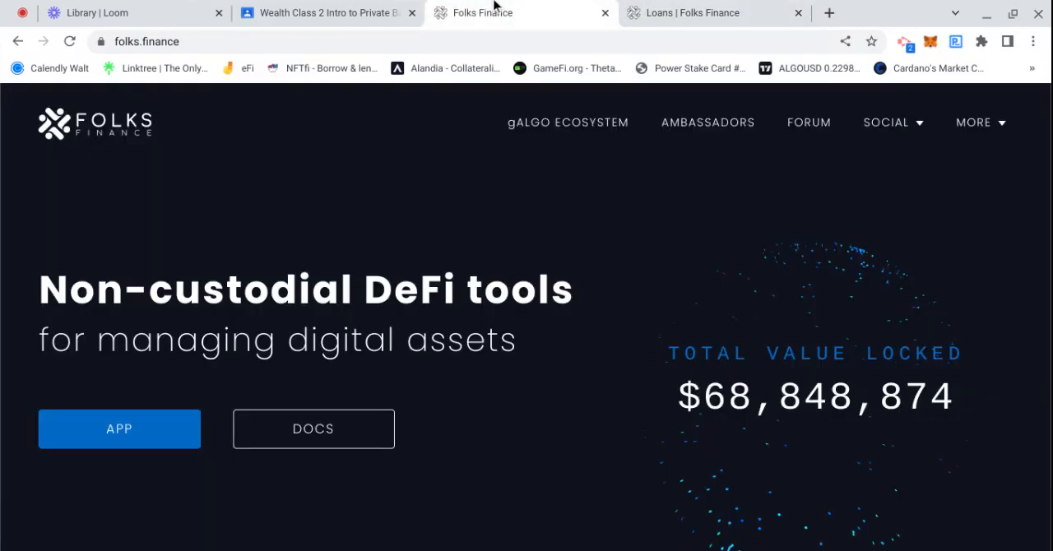
pyautogui.moveTo(173, 210)
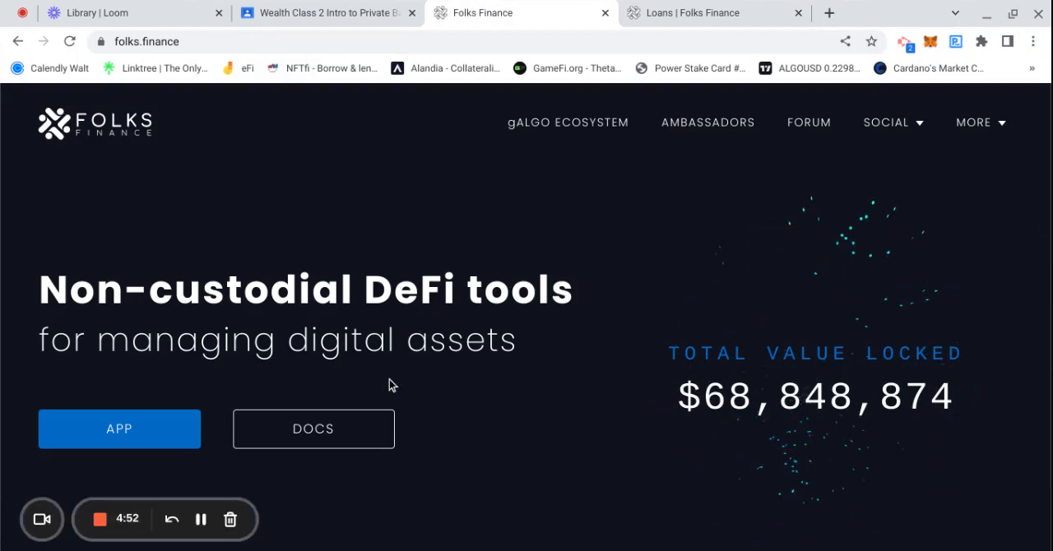
# Bring up the Your Loans table listing Uptrend Money and Downtrend Money with their balances.
pyautogui.click(708, 13)
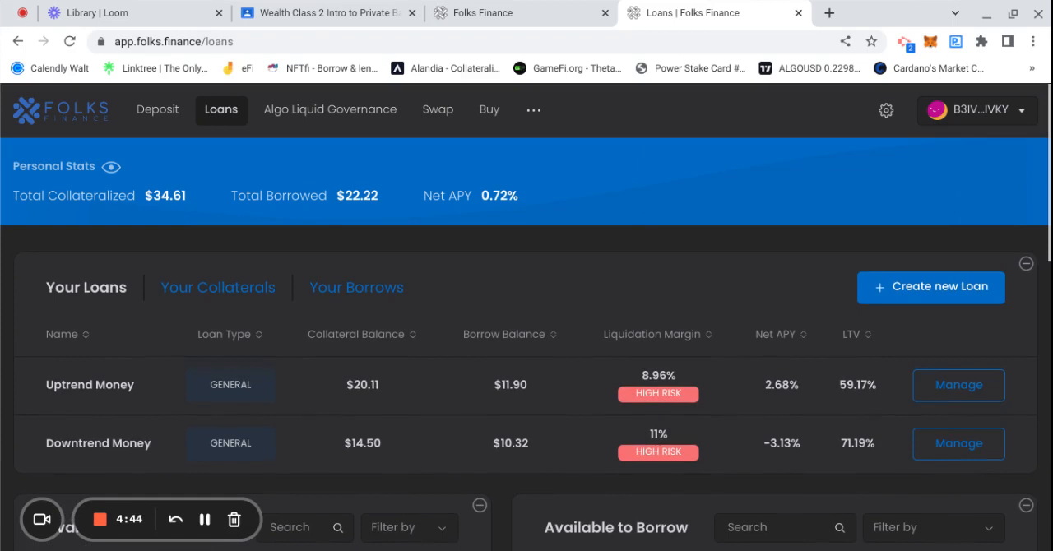
pyautogui.scroll(-3)
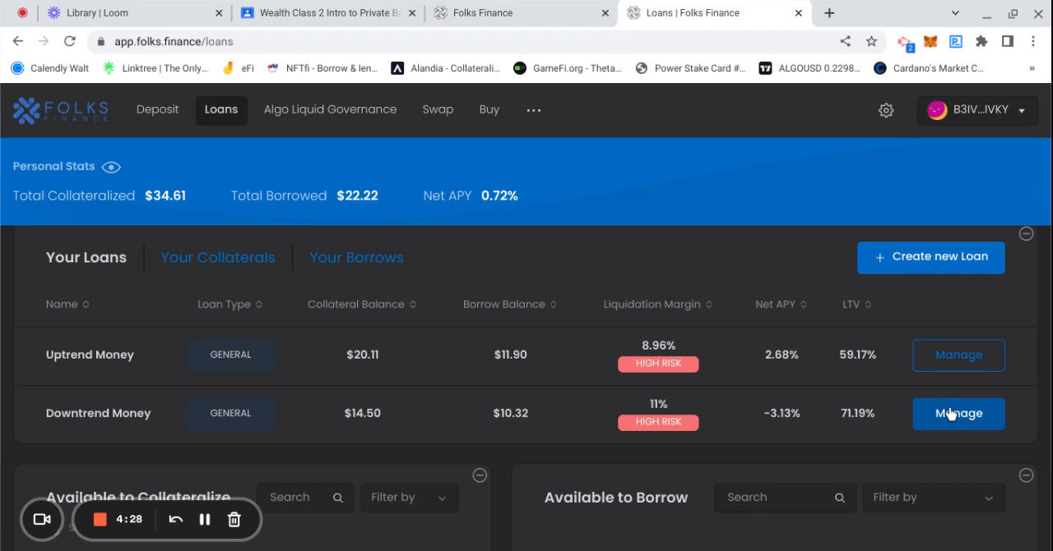
# Peek at Downtrend Money, return to the loans list, then manage the Uptrend Money loan.
pyautogui.click(957, 413)
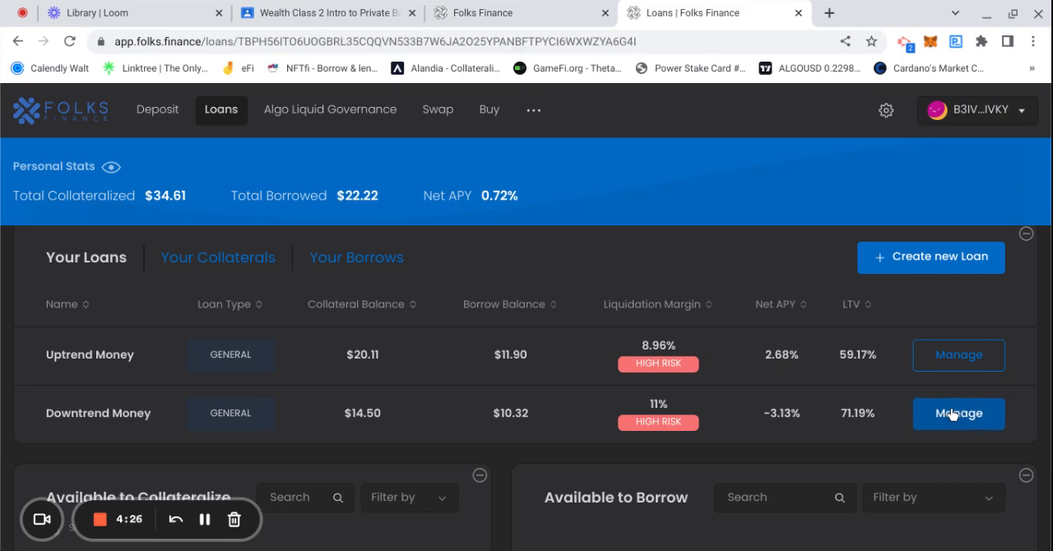
pyautogui.click(957, 412)
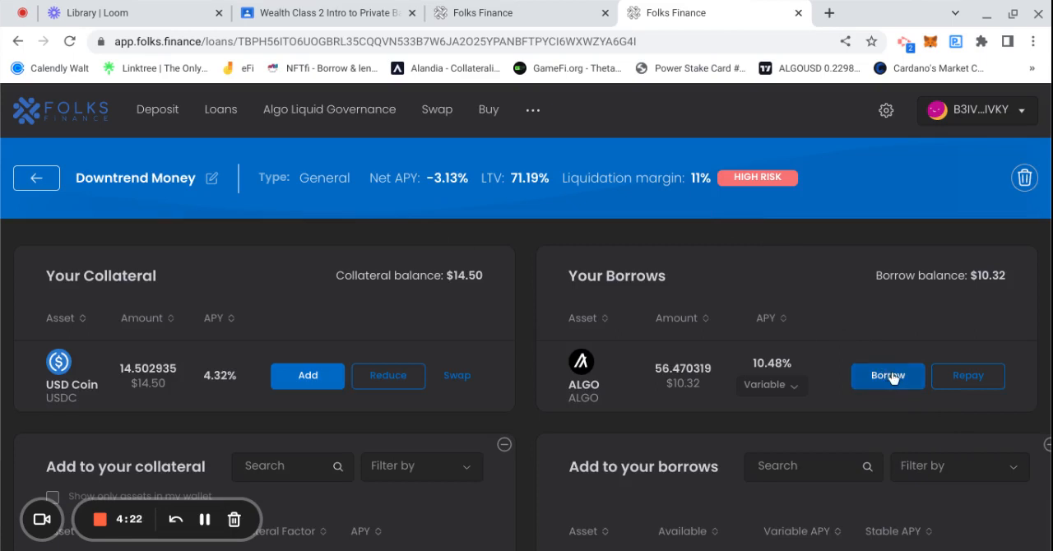
pyautogui.click(888, 375)
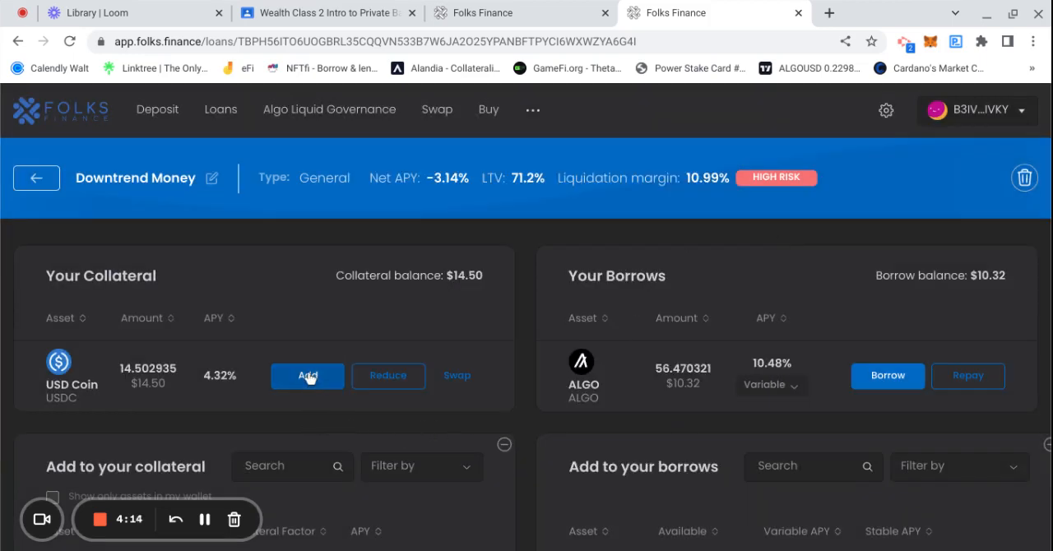
pyautogui.moveTo(250, 170)
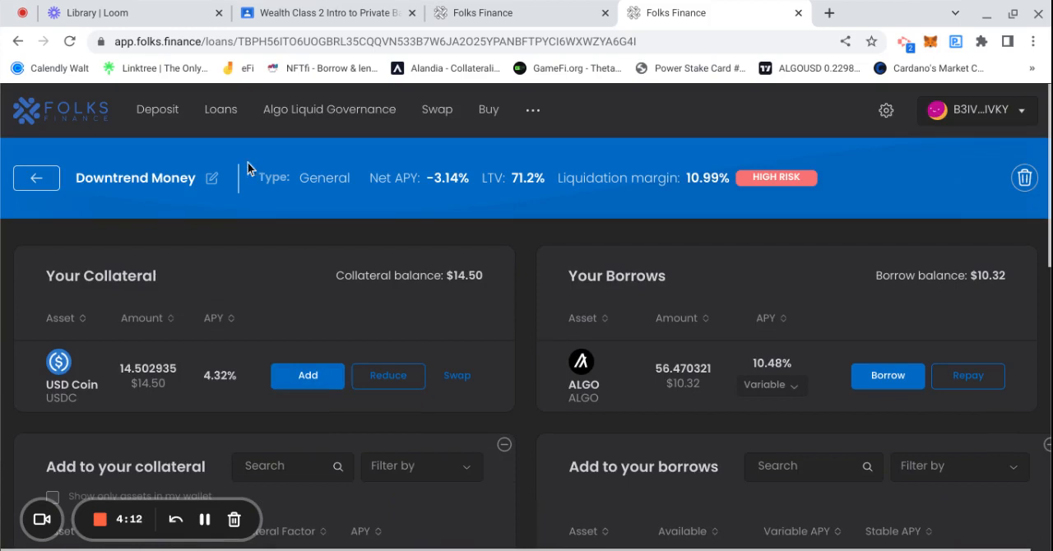
pyautogui.click(36, 177)
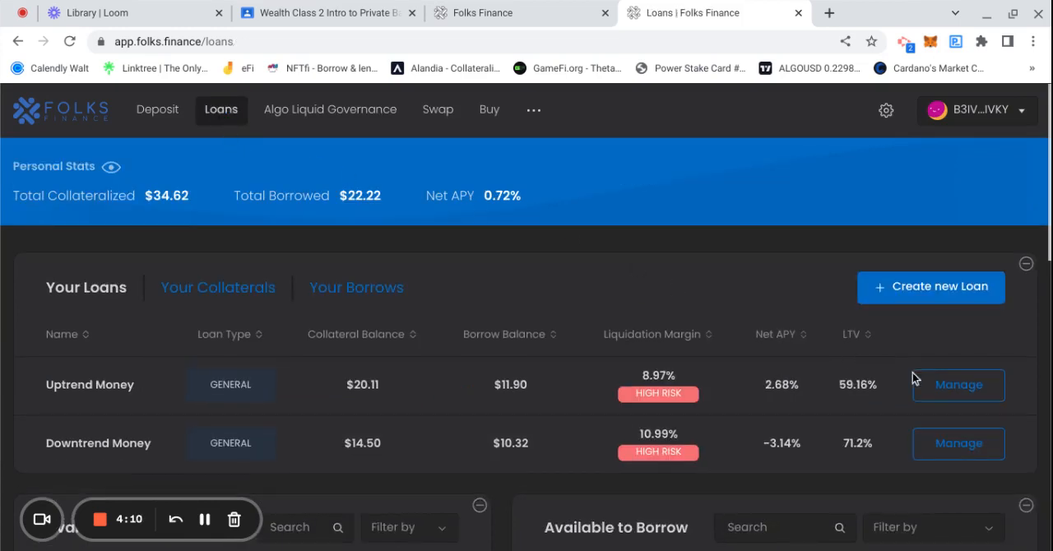
pyautogui.click(958, 385)
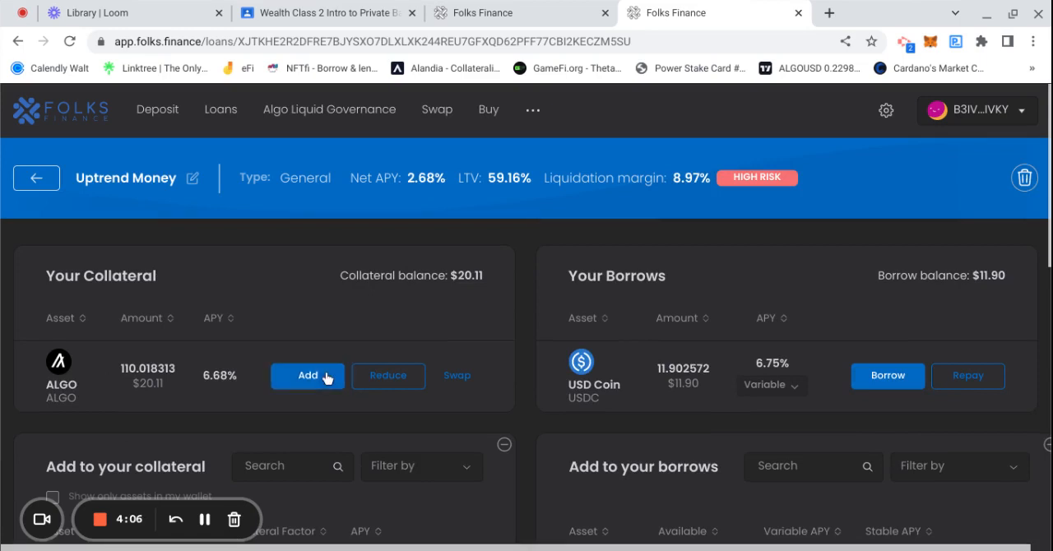
# Collateralize 150 ALGO on the Uptrend Money loan and dismiss the form.
pyautogui.click(306, 375)
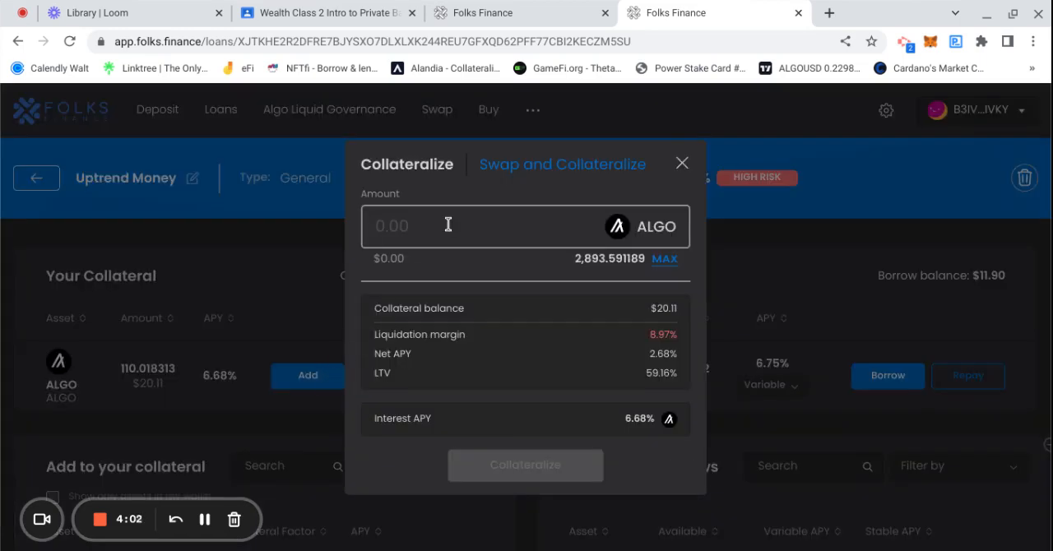
pyautogui.write('150')
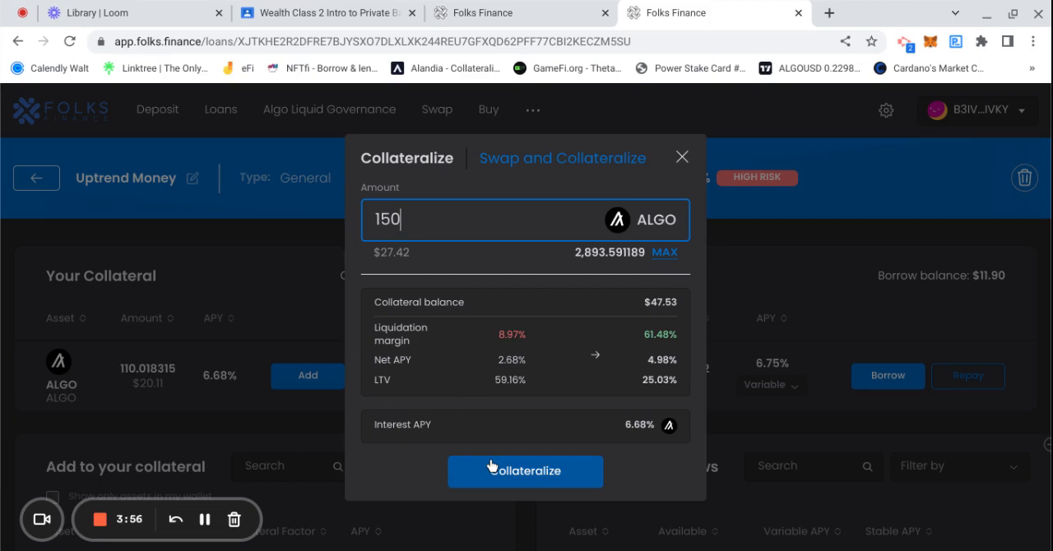
pyautogui.click(525, 470)
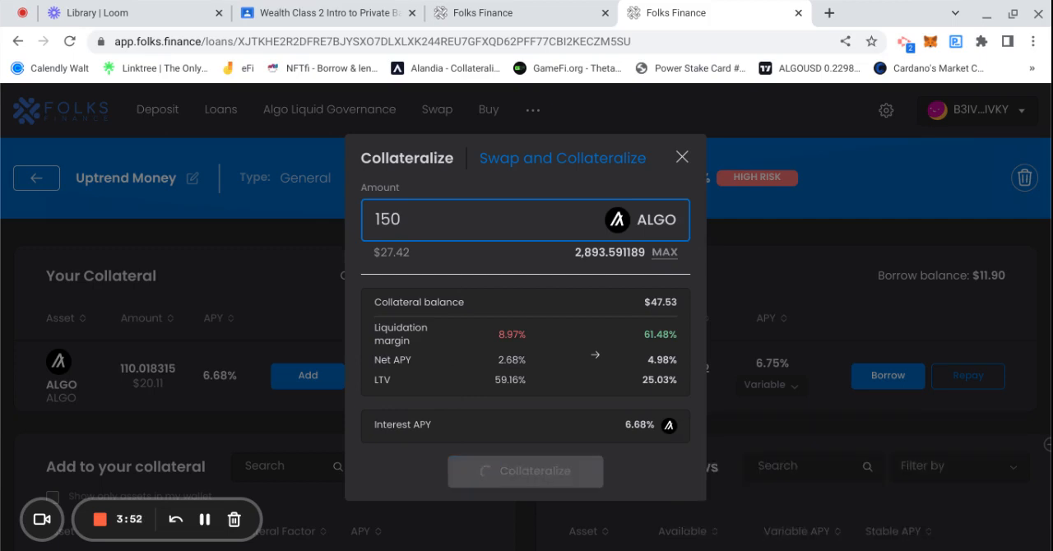
pyautogui.moveTo(793, 271)
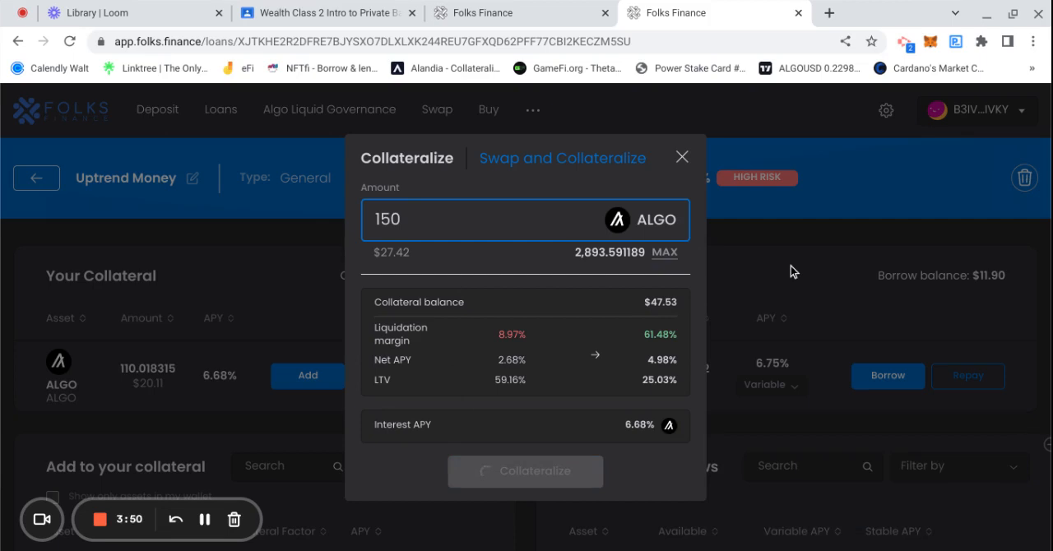
pyautogui.click(680, 156)
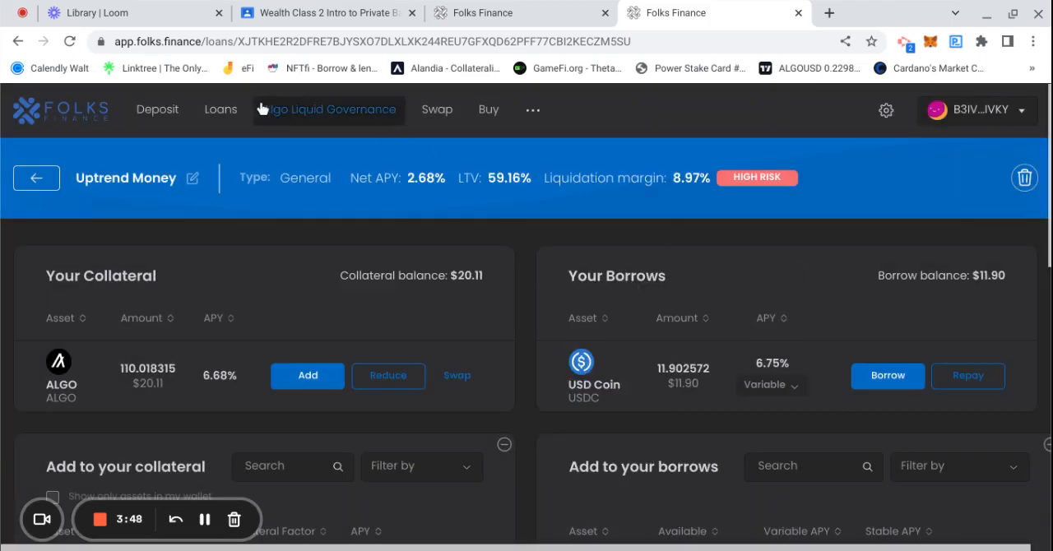
# Check the dashboard totals and reopen Uptrend Money, now holding 260 ALGO collateral.
pyautogui.click(36, 177)
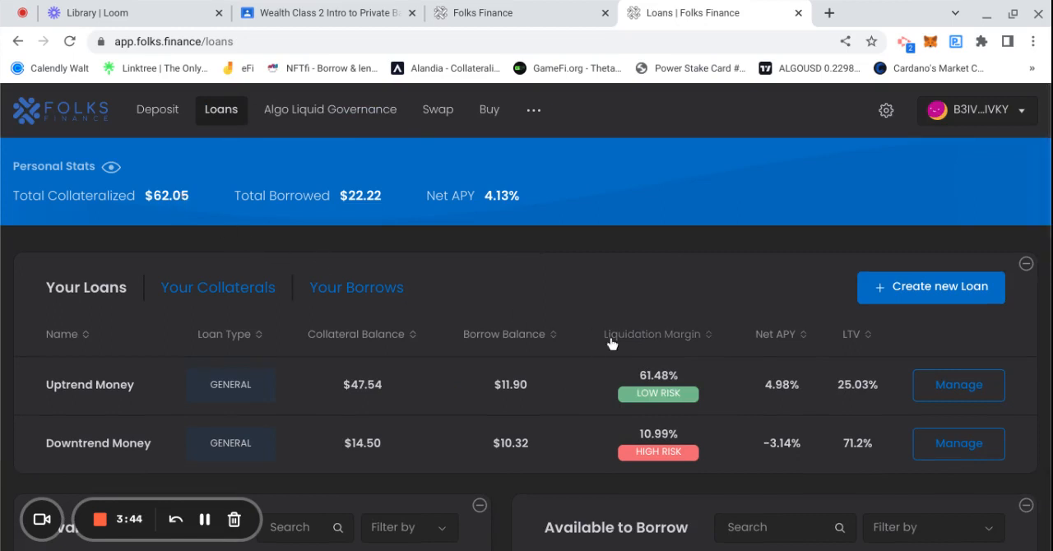
pyautogui.click(957, 385)
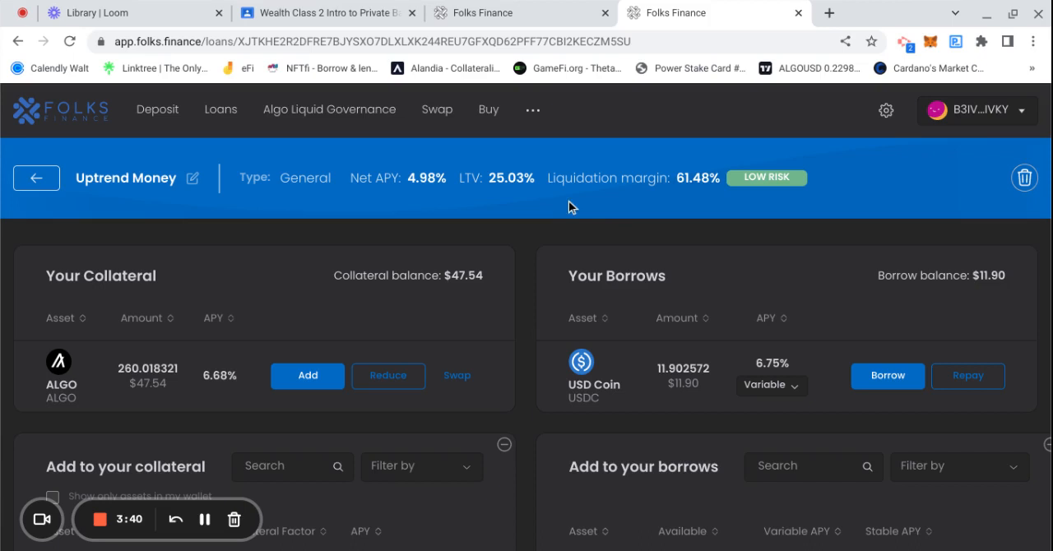
pyautogui.moveTo(722, 173)
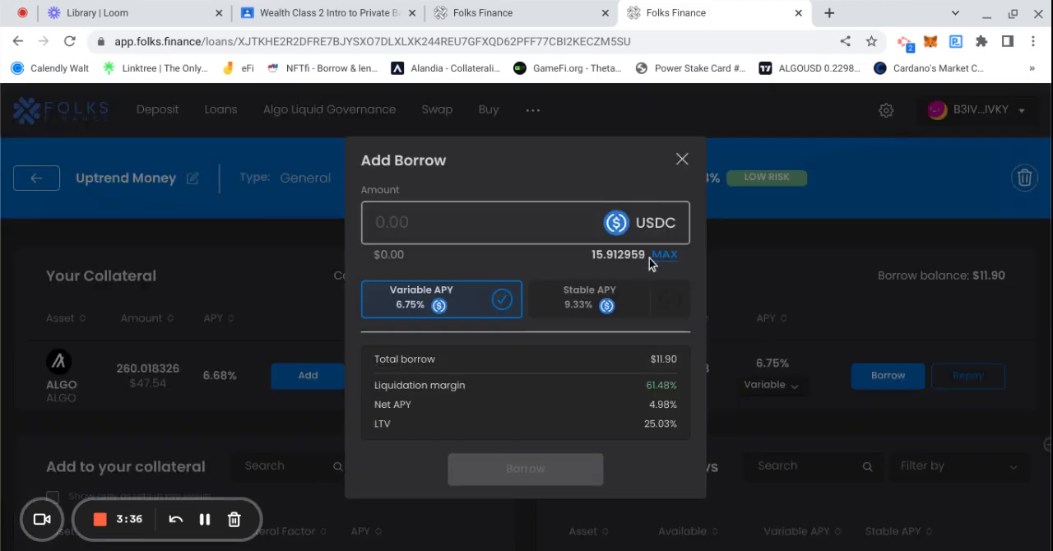
# Borrow the maximum ~15.91 USDC on Uptrend Money, raising its borrow to $27.81.
pyautogui.click(664, 254)
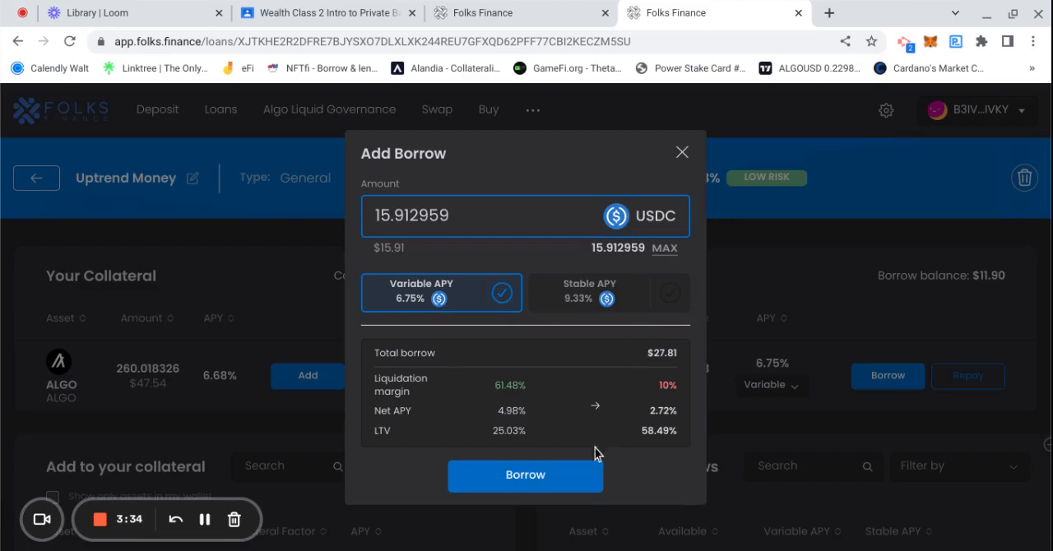
pyautogui.moveTo(509, 178)
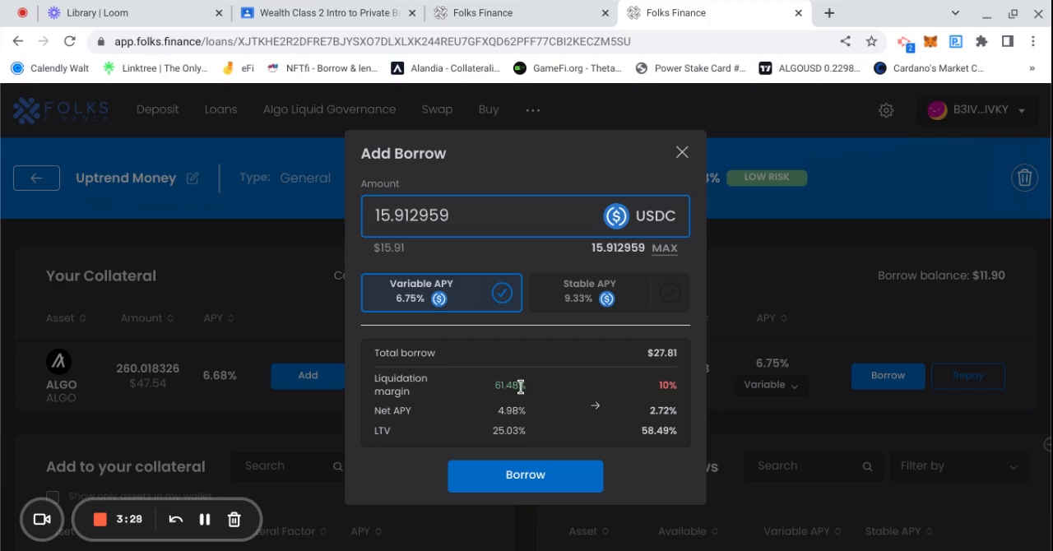
pyautogui.click(524, 475)
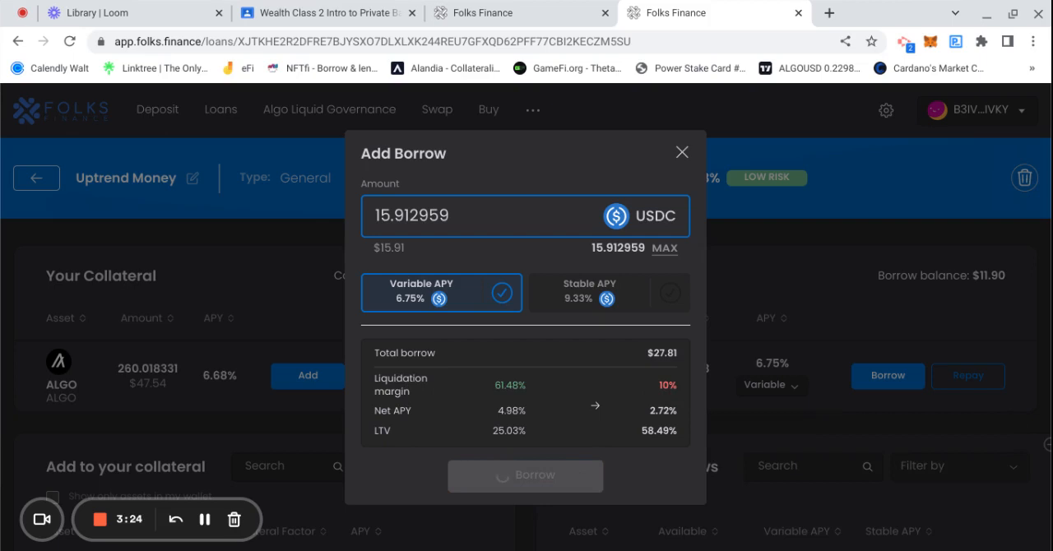
pyautogui.moveTo(788, 335)
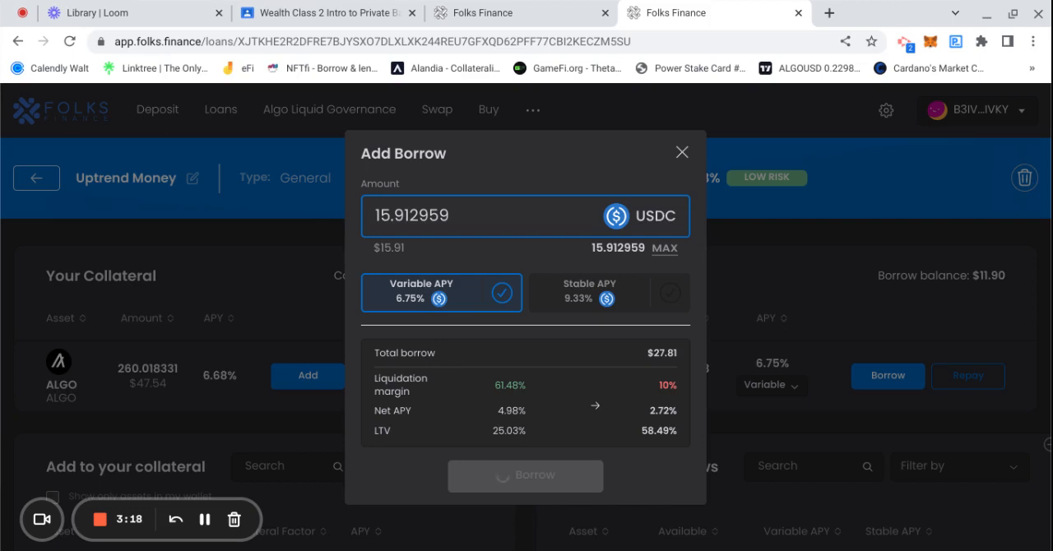
pyautogui.click(525, 476)
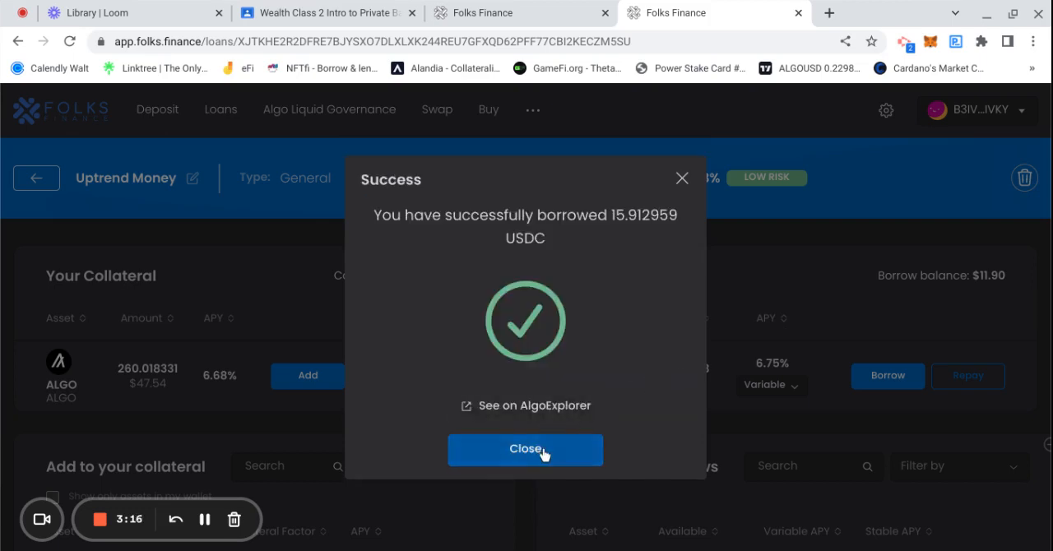
pyautogui.click(524, 449)
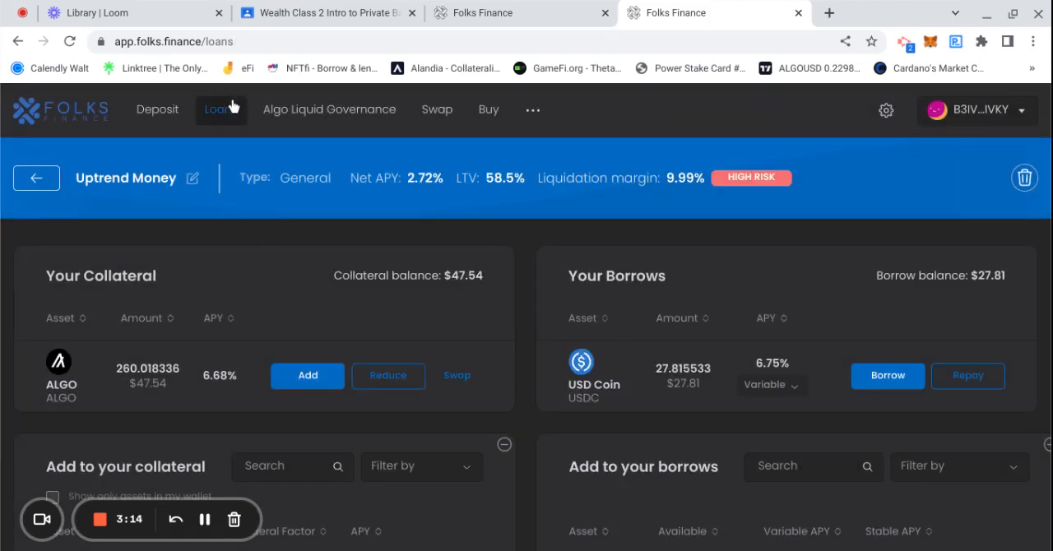
# Return to the loans overview and manage the Downtrend Money loan.
pyautogui.click(36, 178)
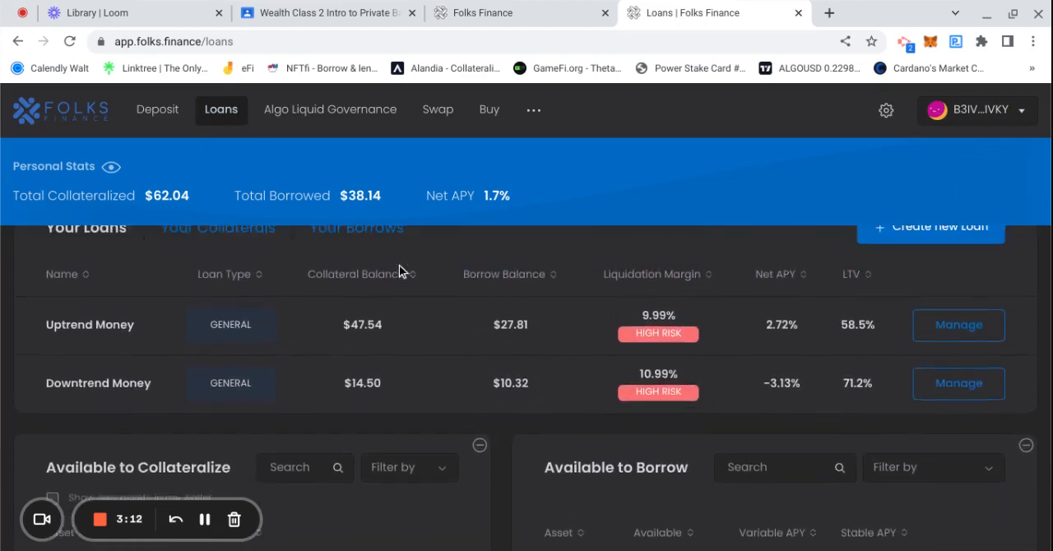
pyautogui.scroll(3)
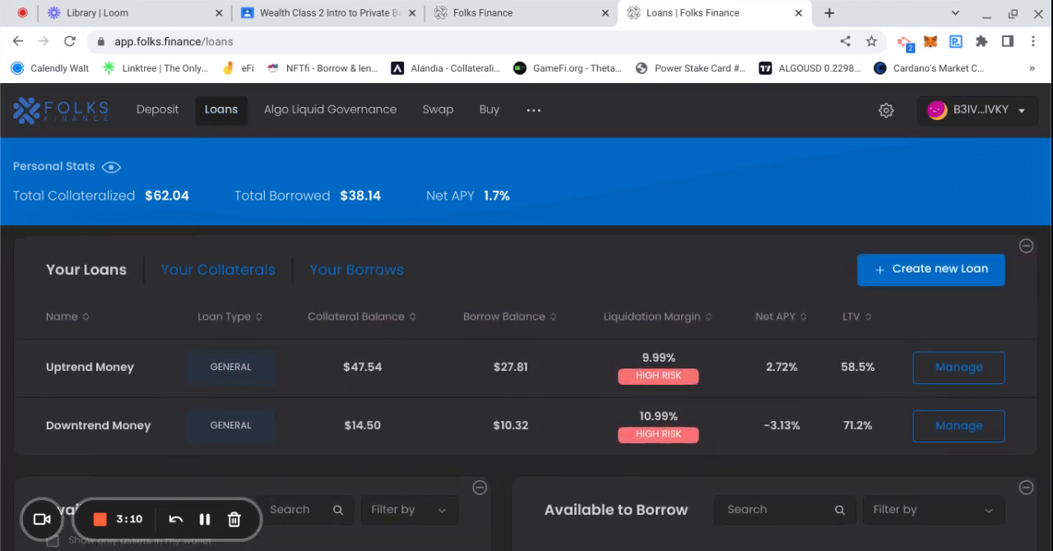
pyautogui.moveTo(957, 424)
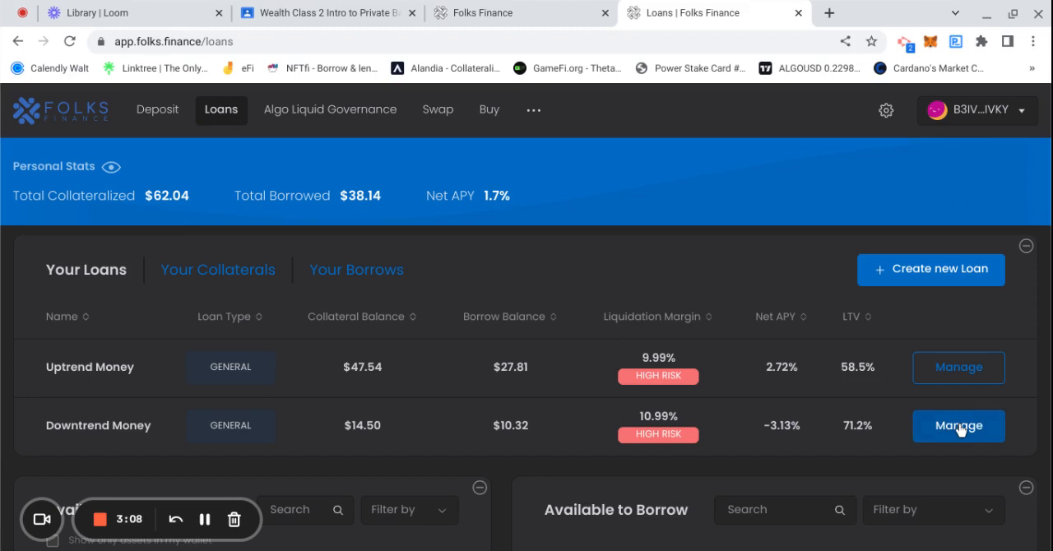
pyautogui.click(957, 424)
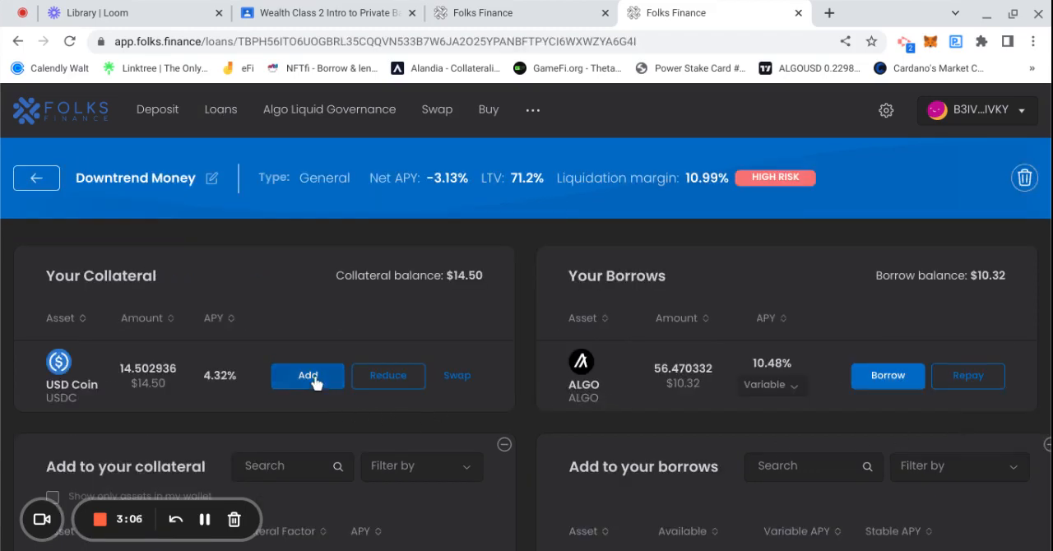
# Collateralize the full 17.011106 USDC balance on Downtrend Money, approving it in Defly Wallet.
pyautogui.click(308, 375)
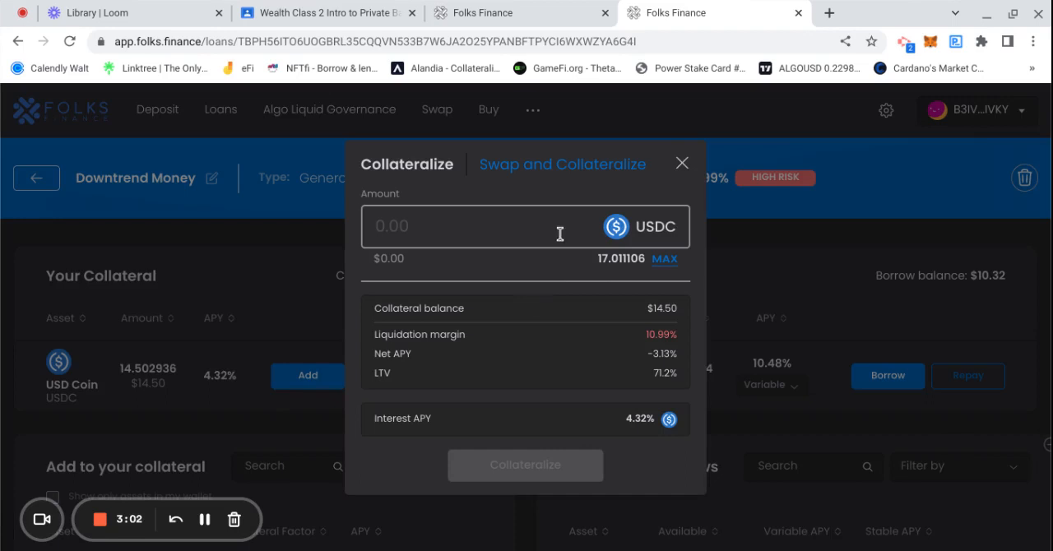
pyautogui.click(665, 260)
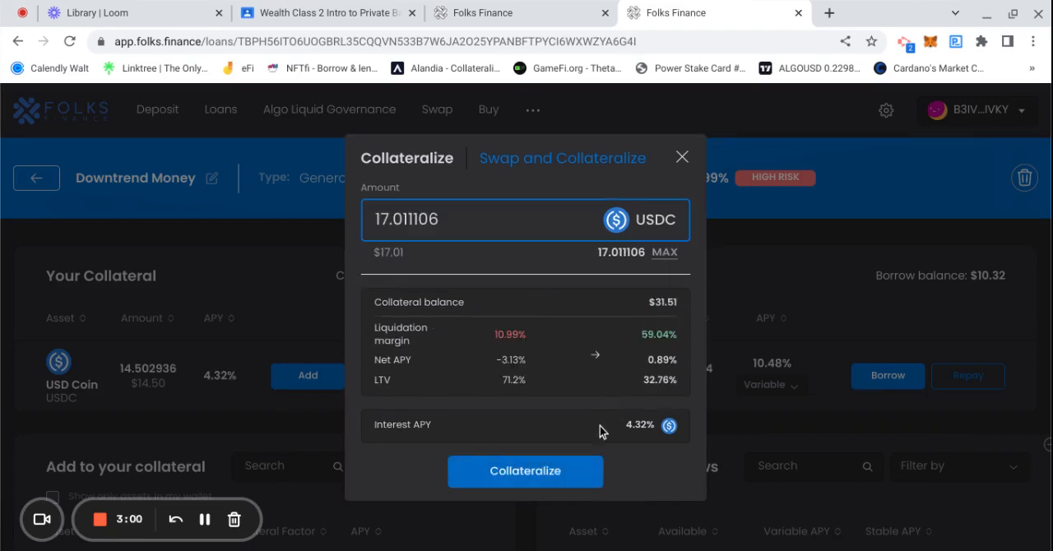
pyautogui.click(524, 471)
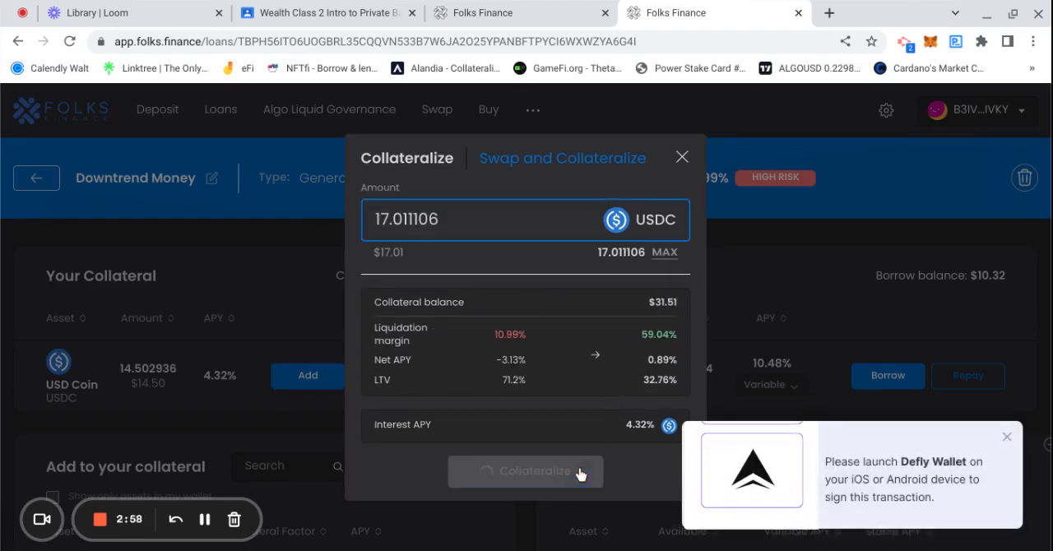
pyautogui.click(1007, 436)
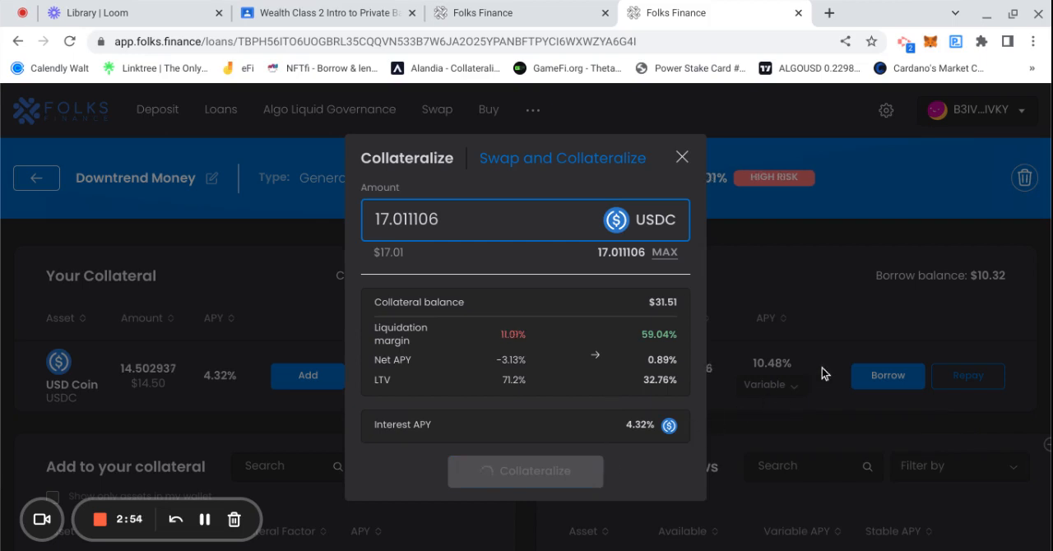
pyautogui.moveTo(503, 339)
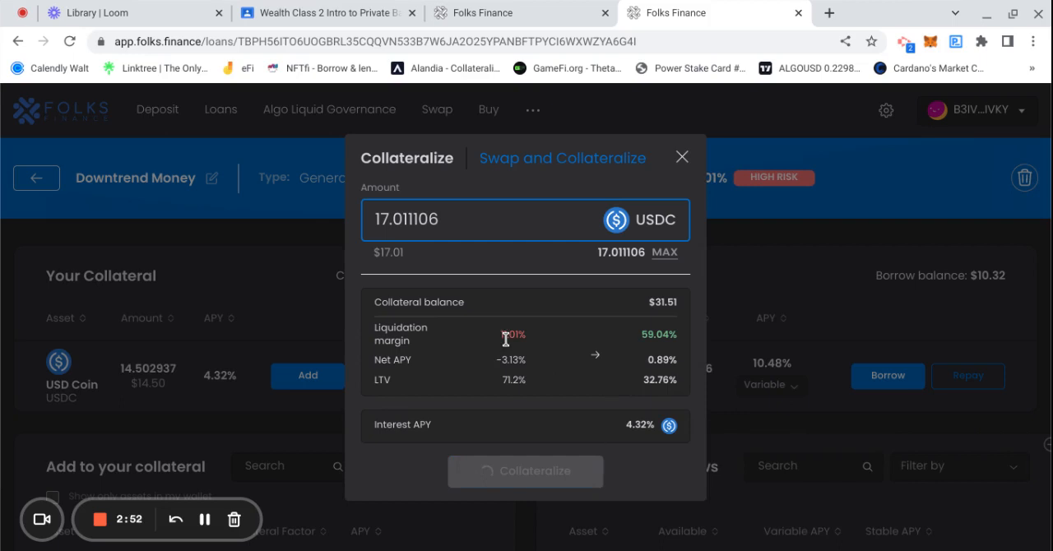
pyautogui.click(524, 470)
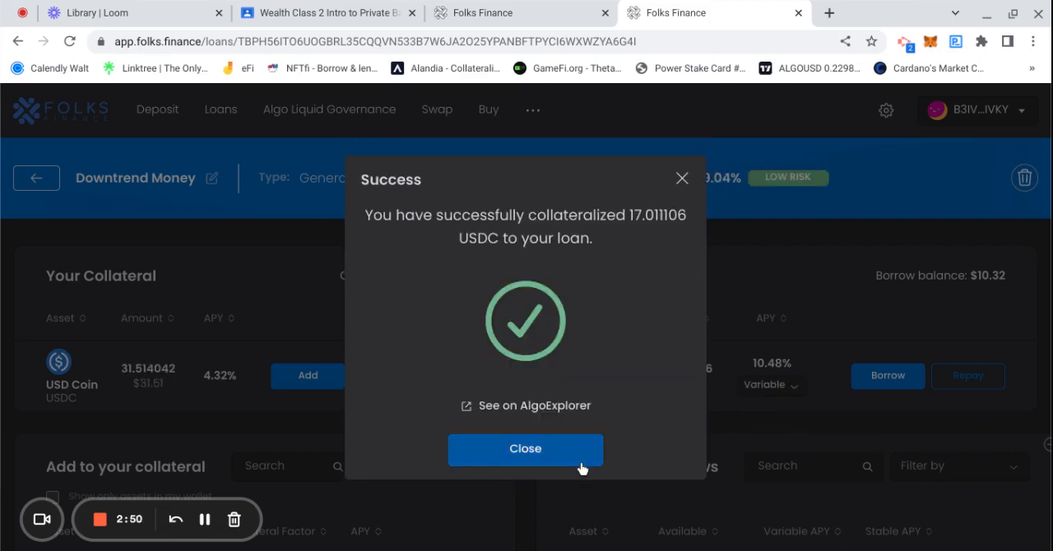
pyautogui.click(525, 447)
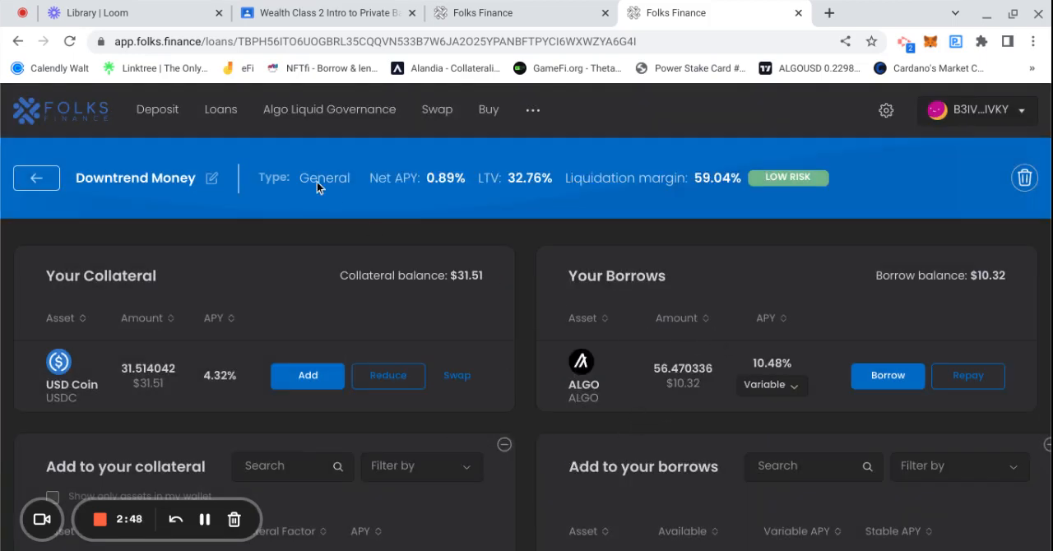
# Review the $79.05 collateralized / $38.14 borrowed totals, then manage Downtrend Money again.
pyautogui.click(36, 178)
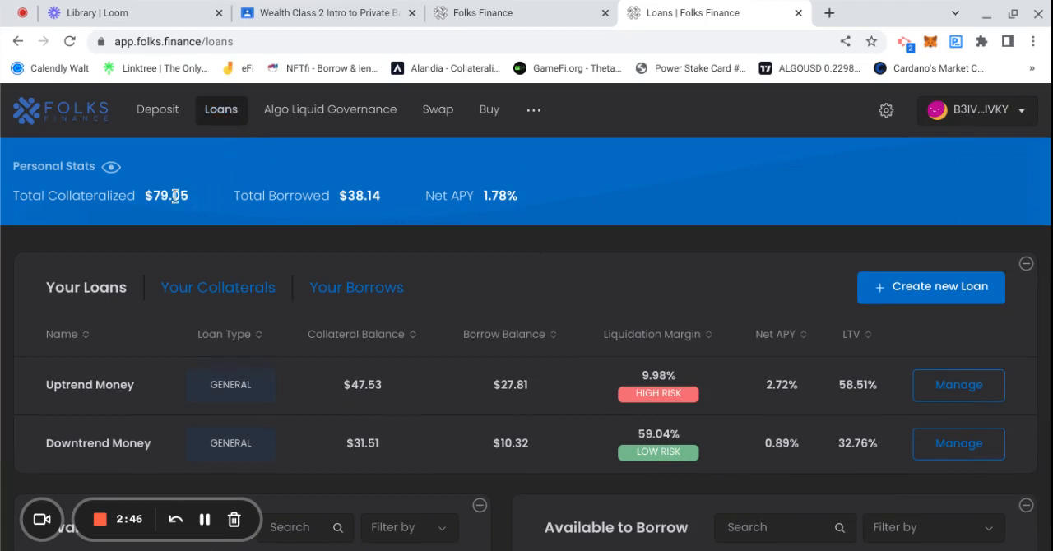
pyautogui.moveTo(204, 212)
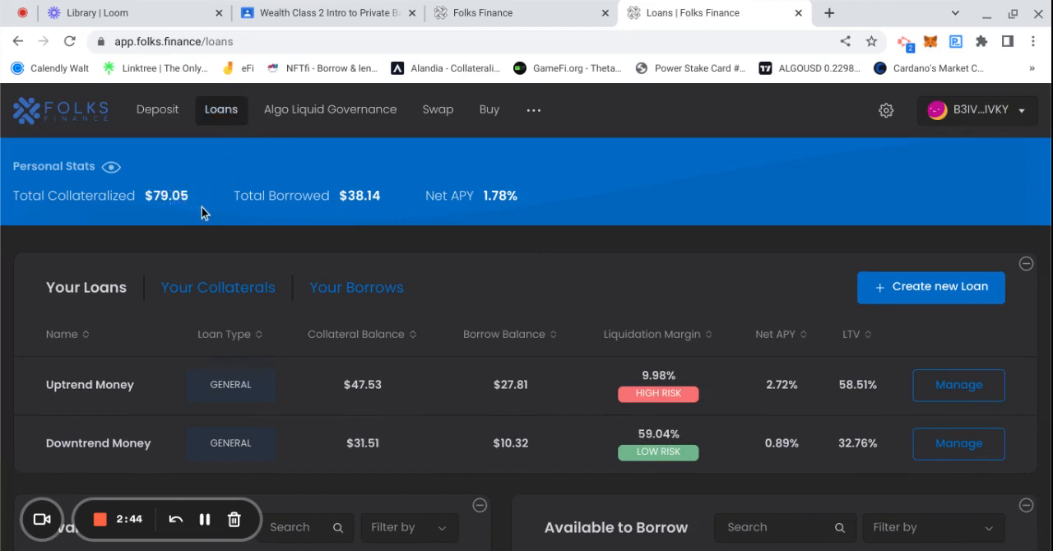
pyautogui.moveTo(275, 210)
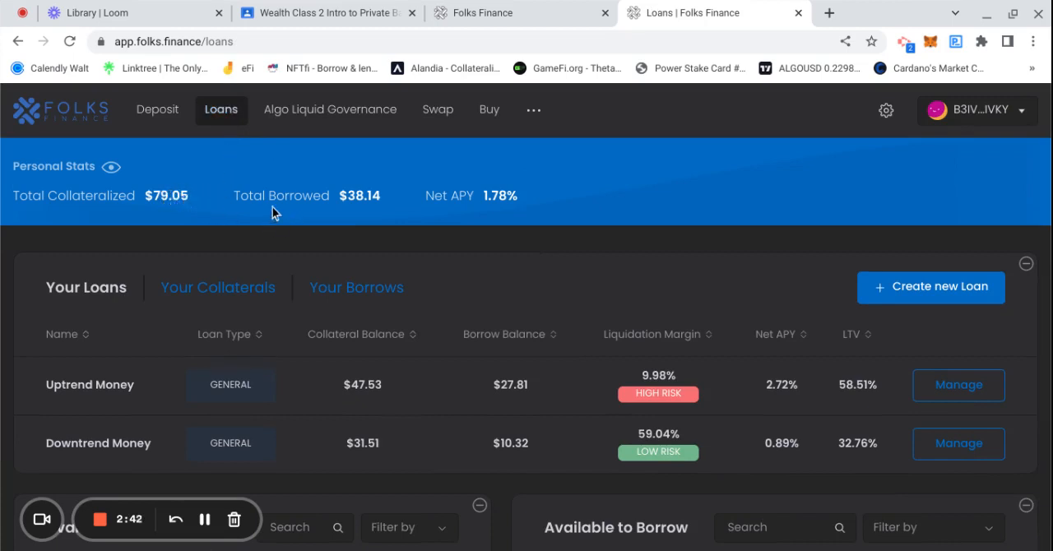
pyautogui.moveTo(462, 194)
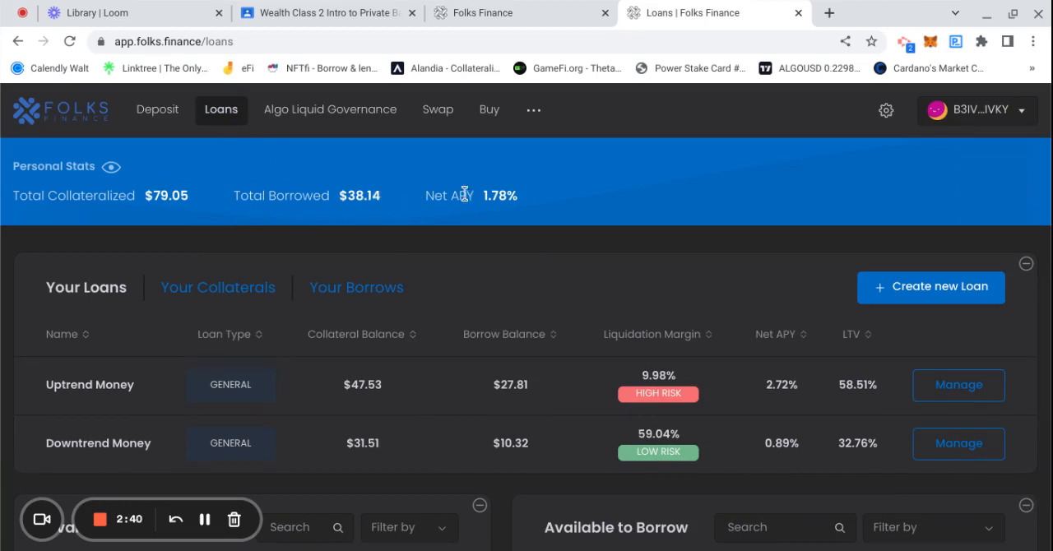
pyautogui.moveTo(588, 240)
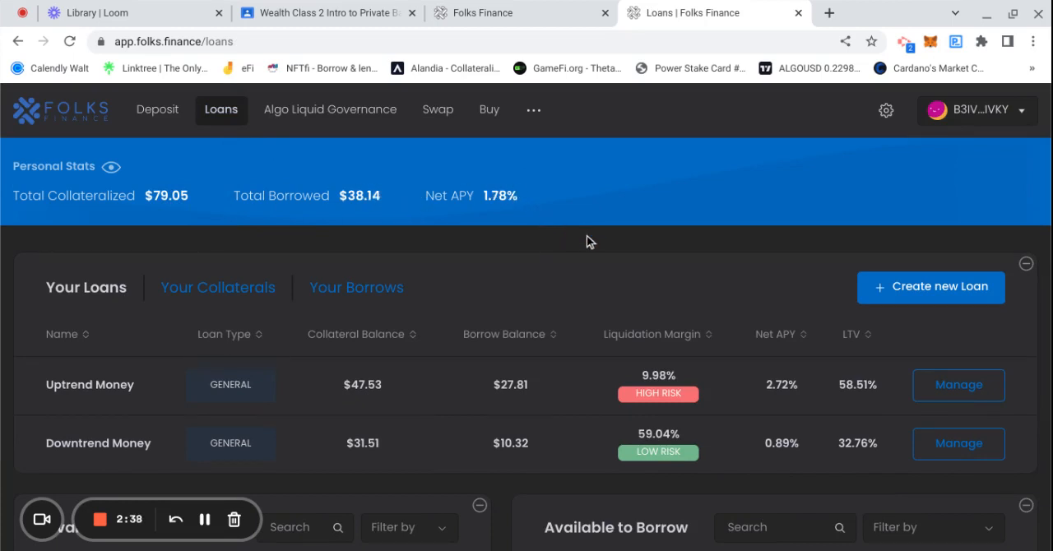
pyautogui.moveTo(697, 238)
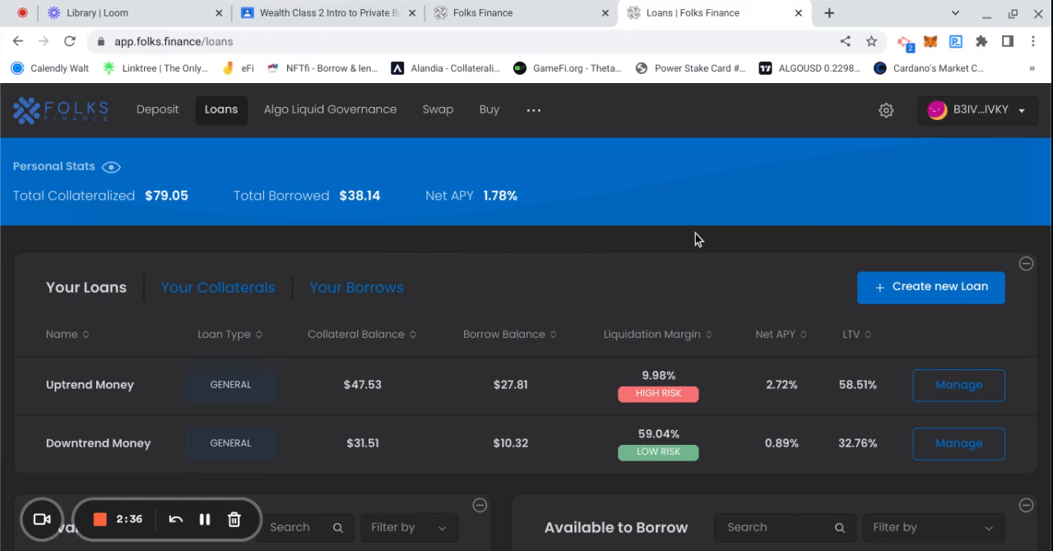
pyautogui.click(957, 444)
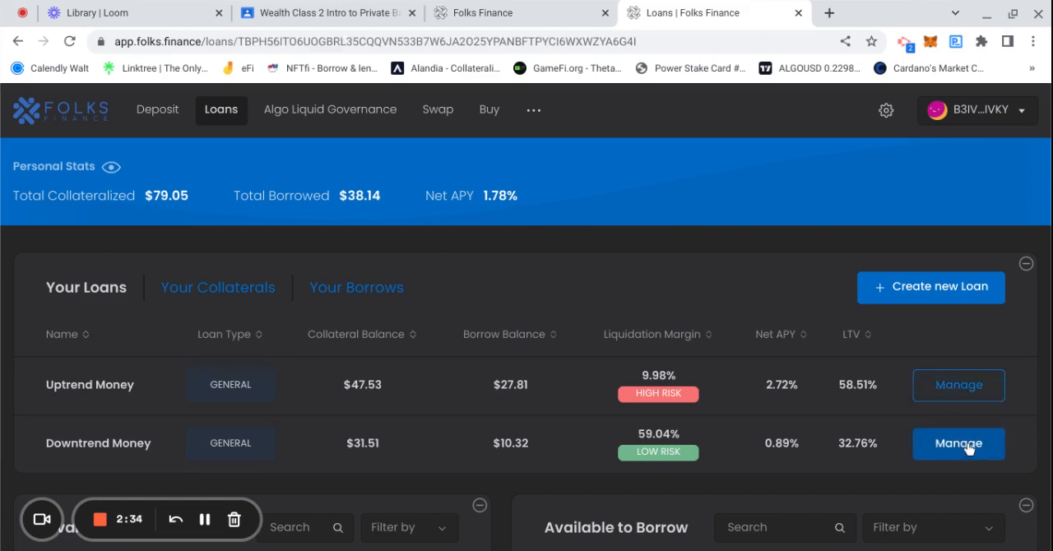
# Borrow the maximum 67.632419 ALGO at variable APY on Downtrend Money.
pyautogui.click(957, 444)
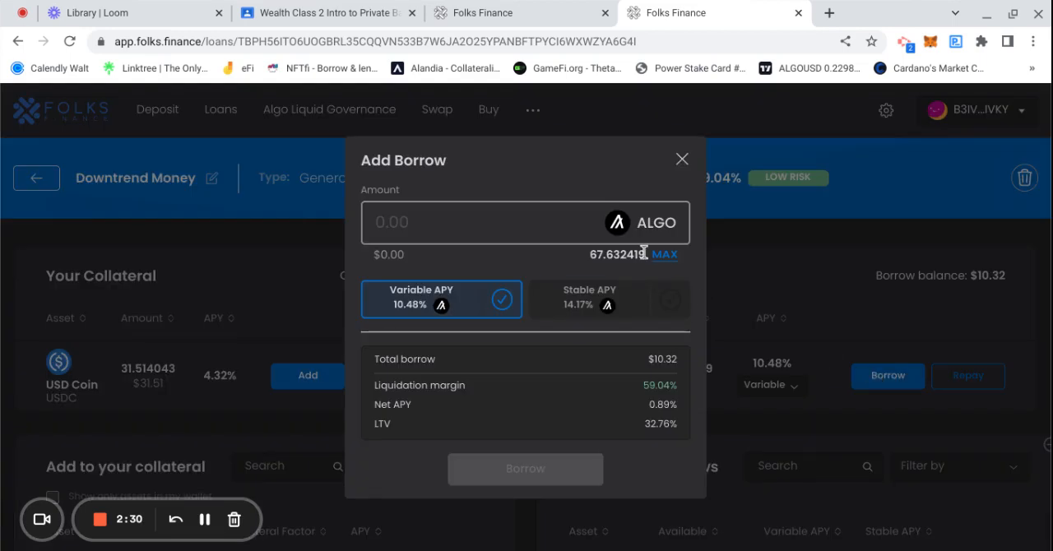
pyautogui.click(664, 254)
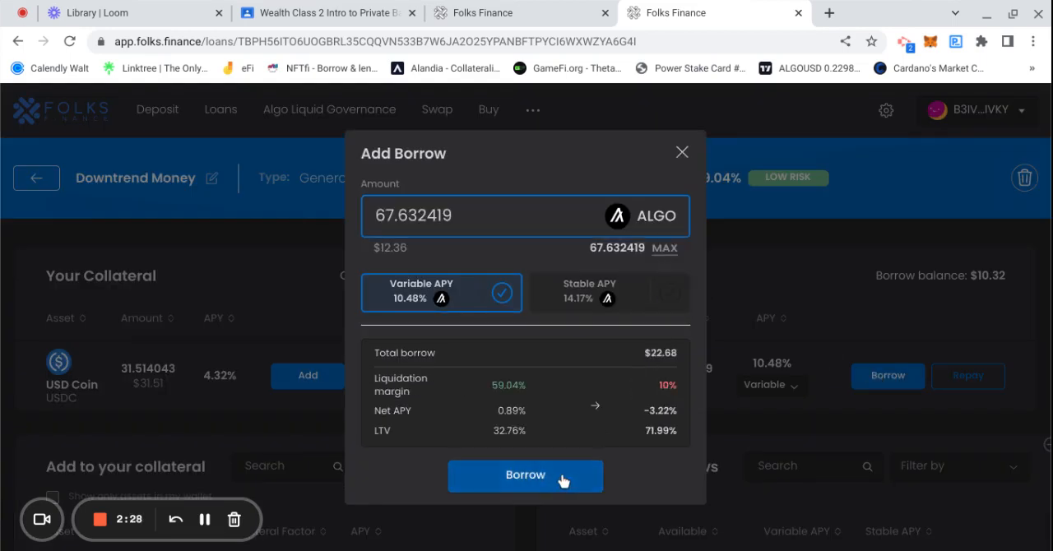
pyautogui.click(525, 475)
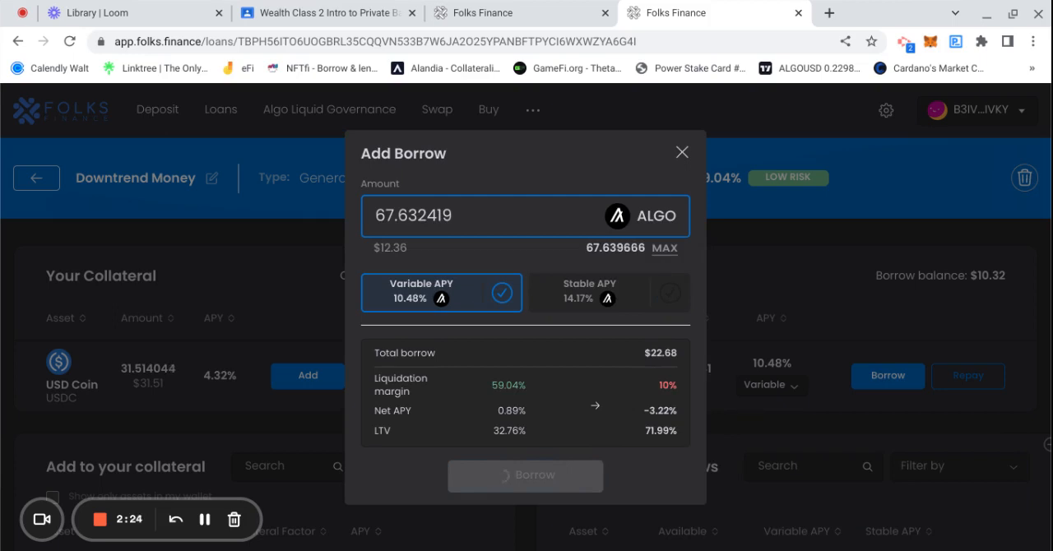
pyautogui.click(680, 151)
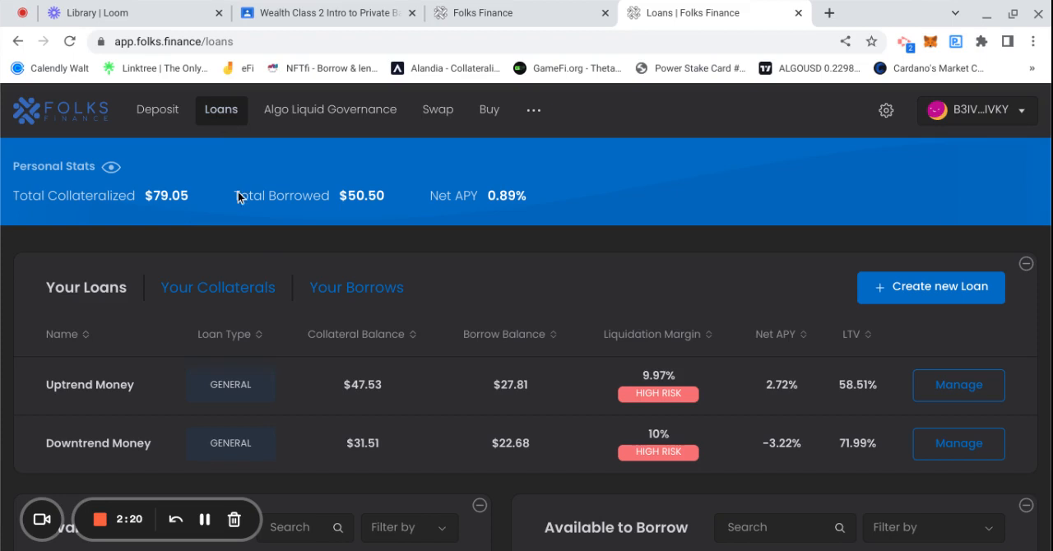
pyautogui.moveTo(645, 401)
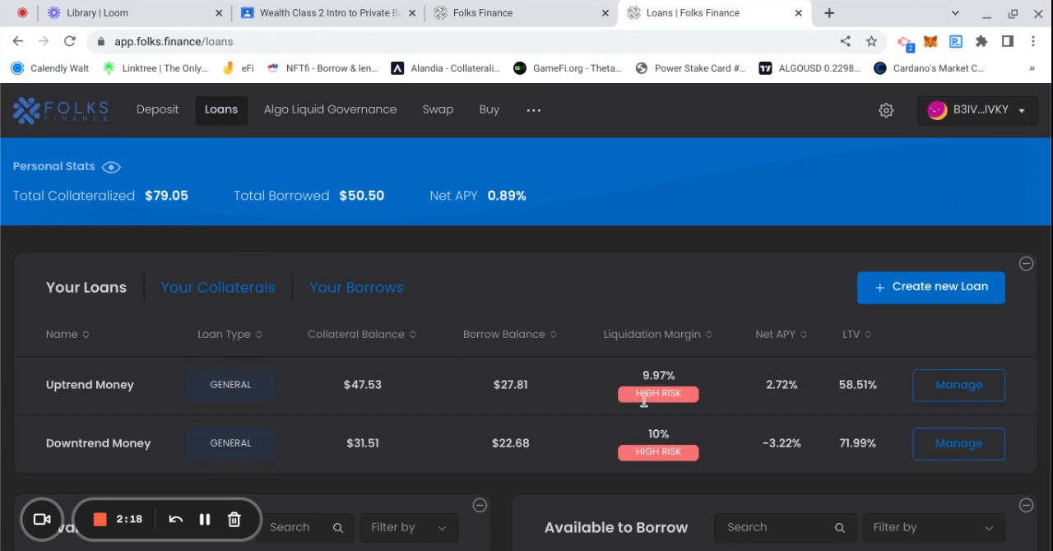
pyautogui.moveTo(689, 398)
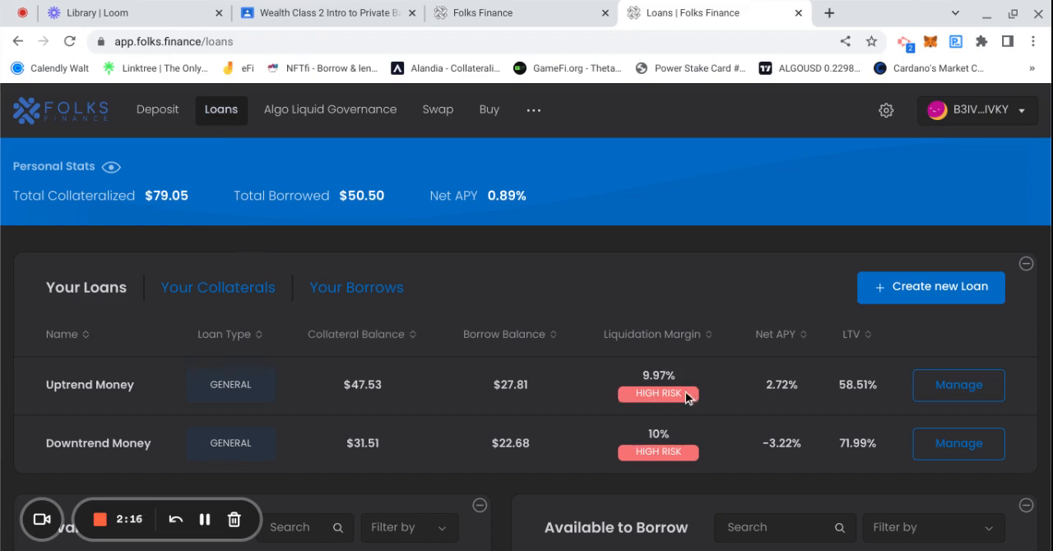
pyautogui.moveTo(673, 382)
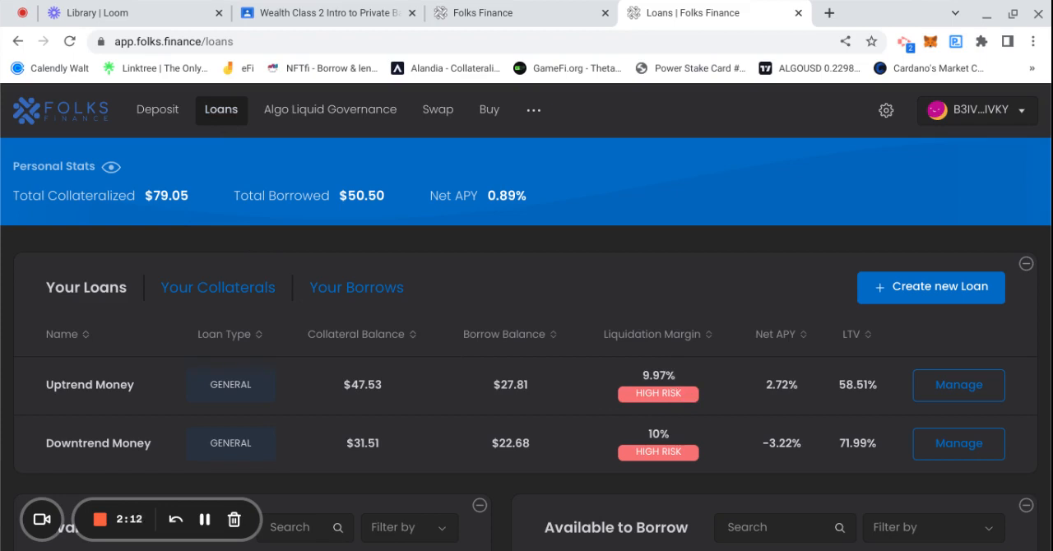
pyautogui.moveTo(667, 444)
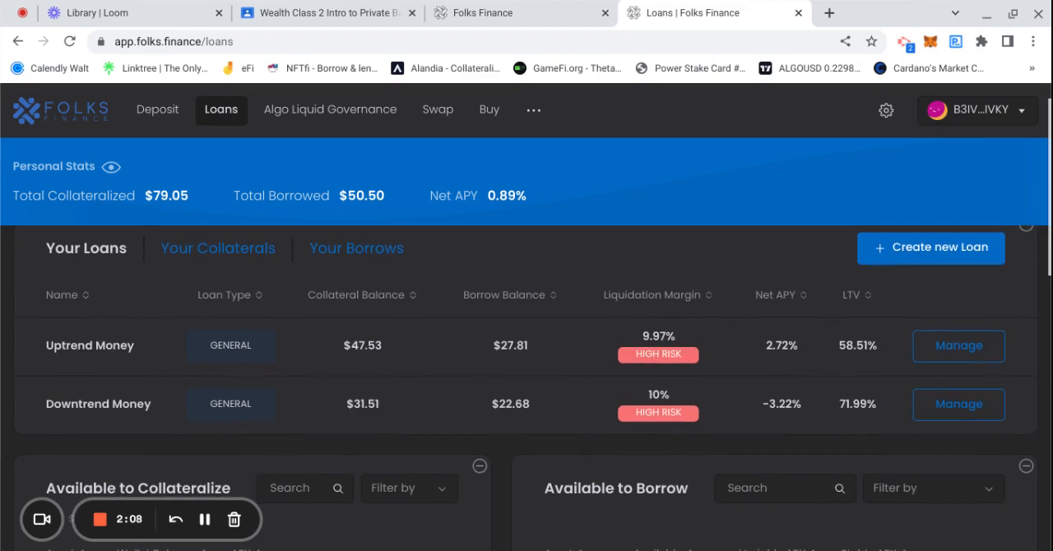
# Reopen the Downtrend Money loan, now at $22.68 borrowed, to add USDC collateral.
pyautogui.click(957, 411)
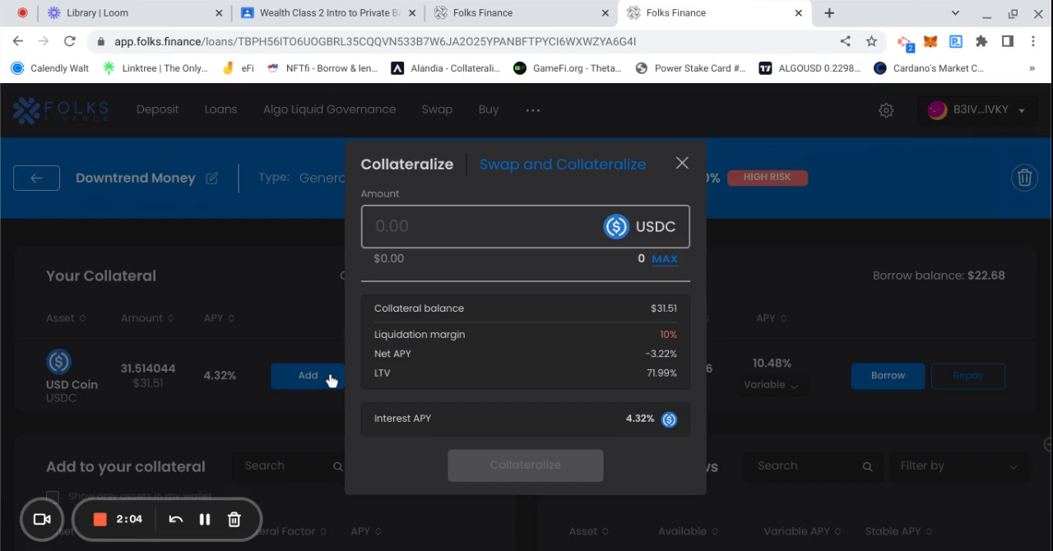
# Swap 65.91 ALGO into 12 USDC and deposit it as Downtrend Money collateral.
pyautogui.click(563, 164)
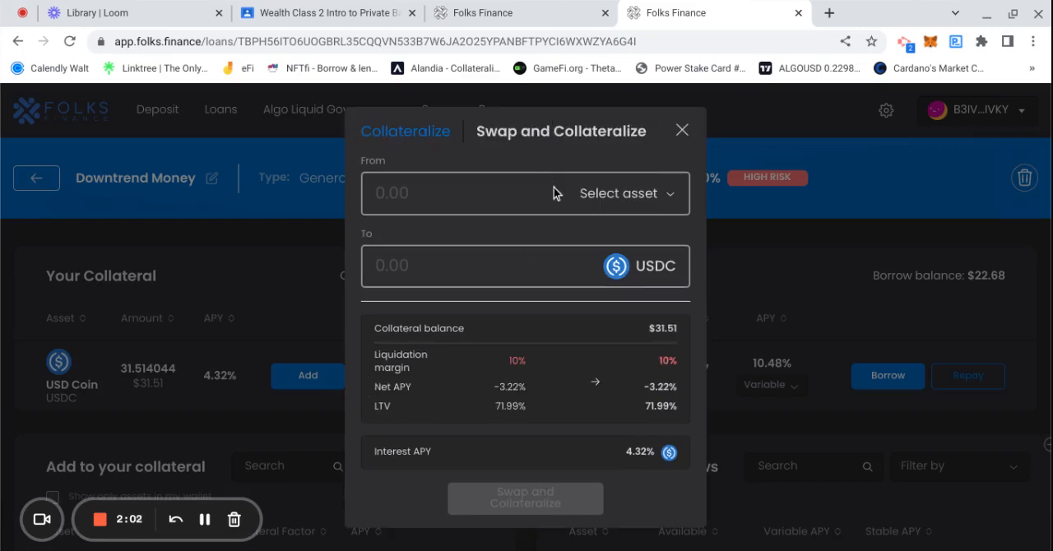
pyautogui.moveTo(671, 194)
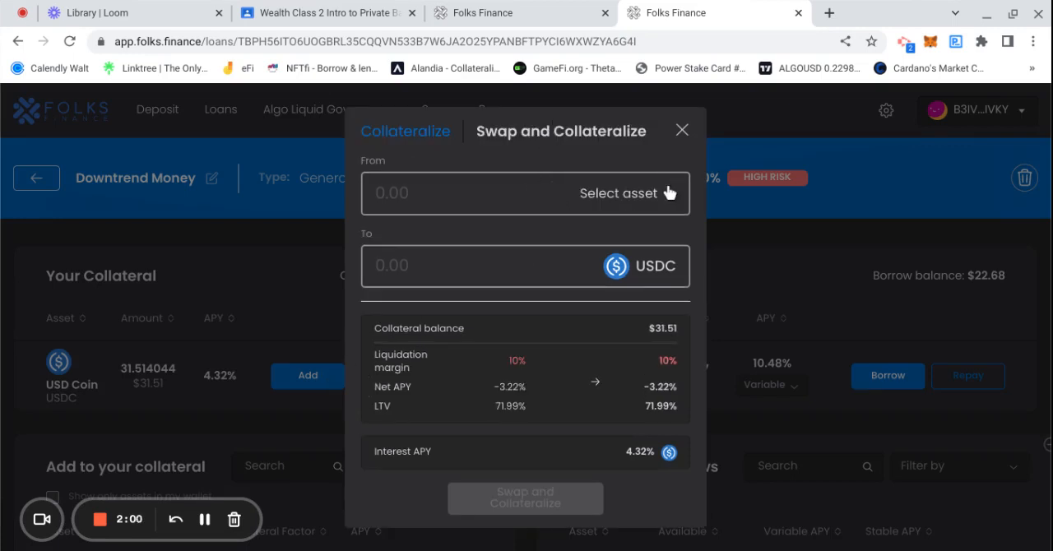
pyautogui.click(619, 192)
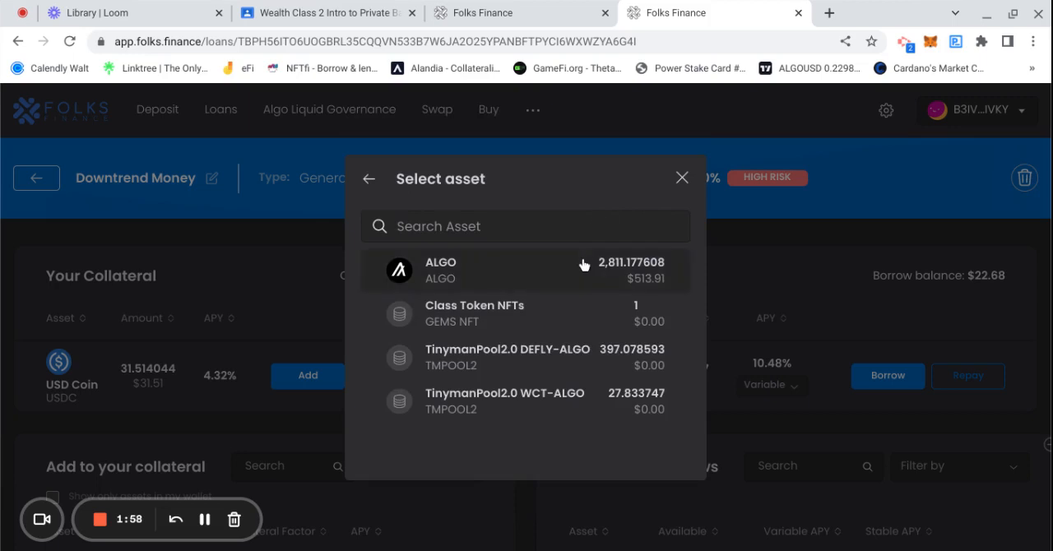
pyautogui.click(526, 270)
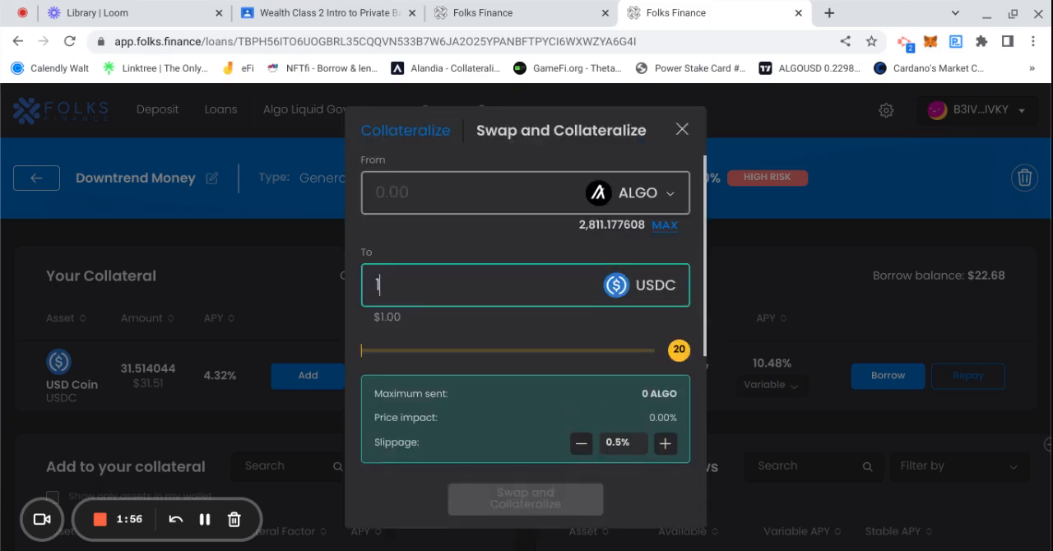
pyautogui.write('2')
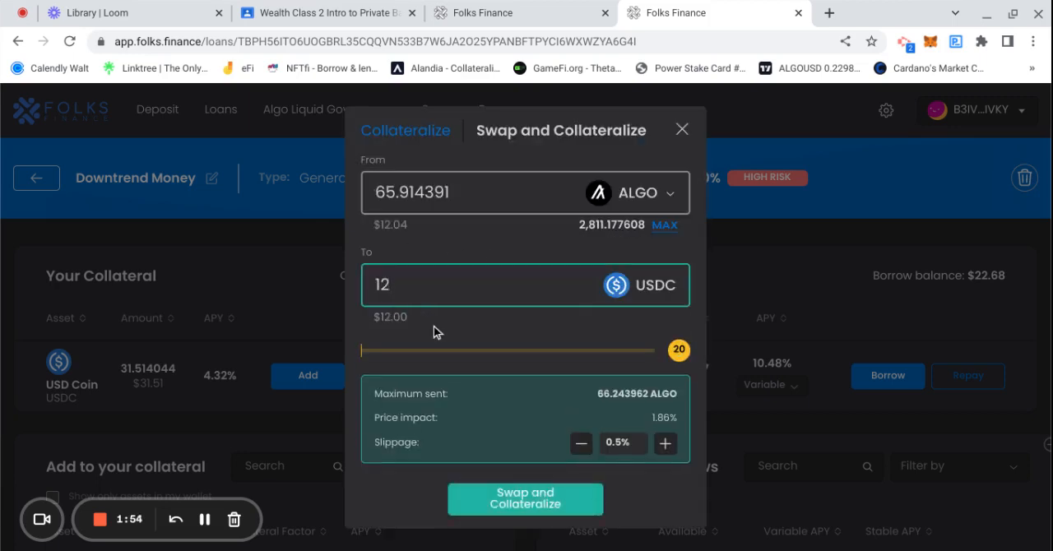
pyautogui.moveTo(680, 351); pyautogui.dragTo(379, 351)
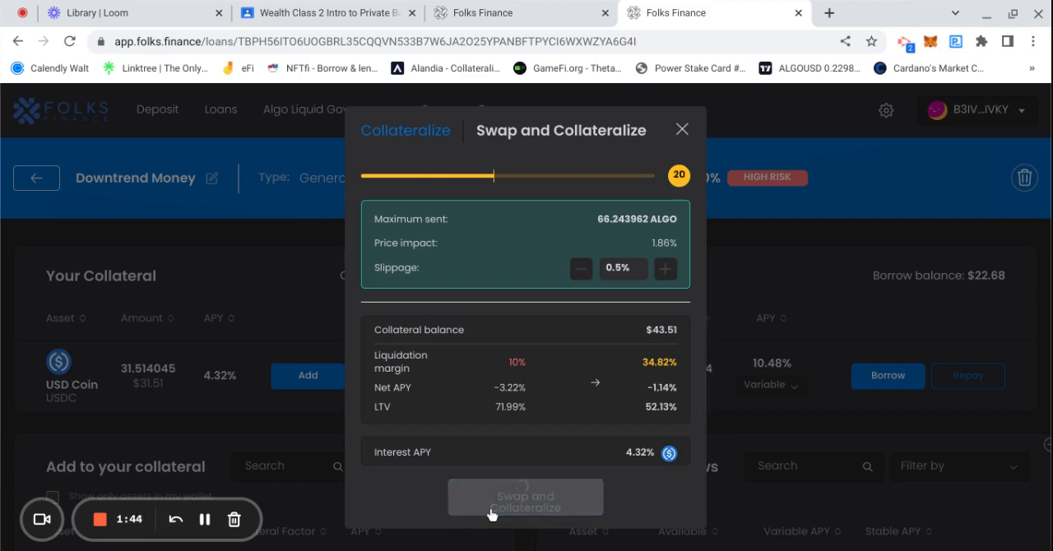
pyautogui.click(525, 497)
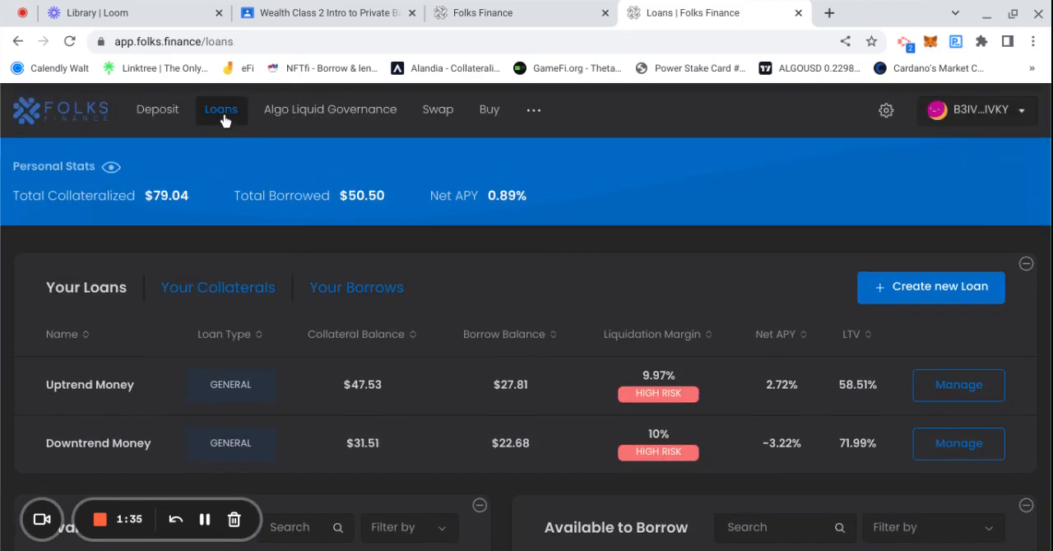
pyautogui.moveTo(480, 310)
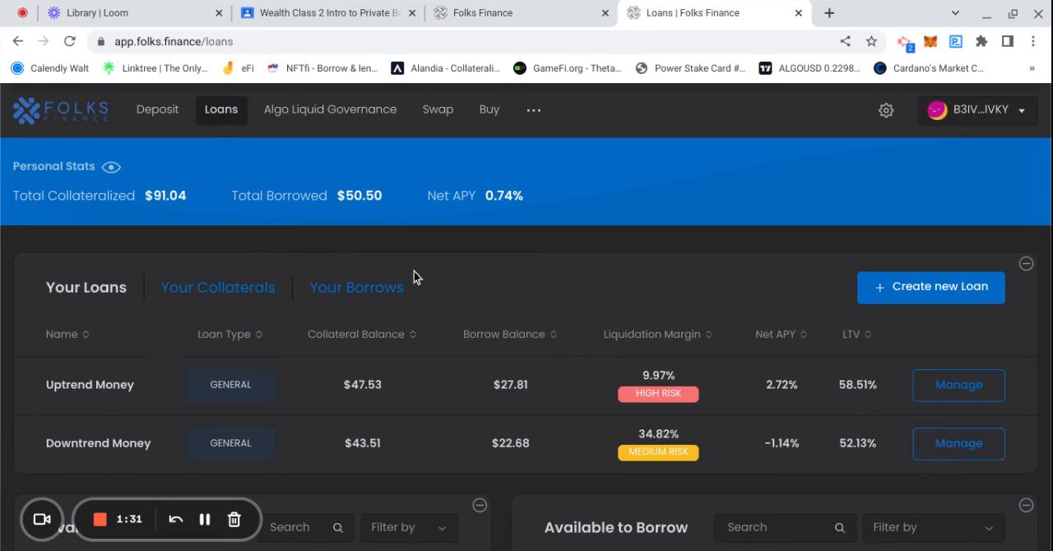
# Manage the Downtrend Money loan, now at $43.51 collateral, and bring up its ALGO borrow form.
pyautogui.click(957, 444)
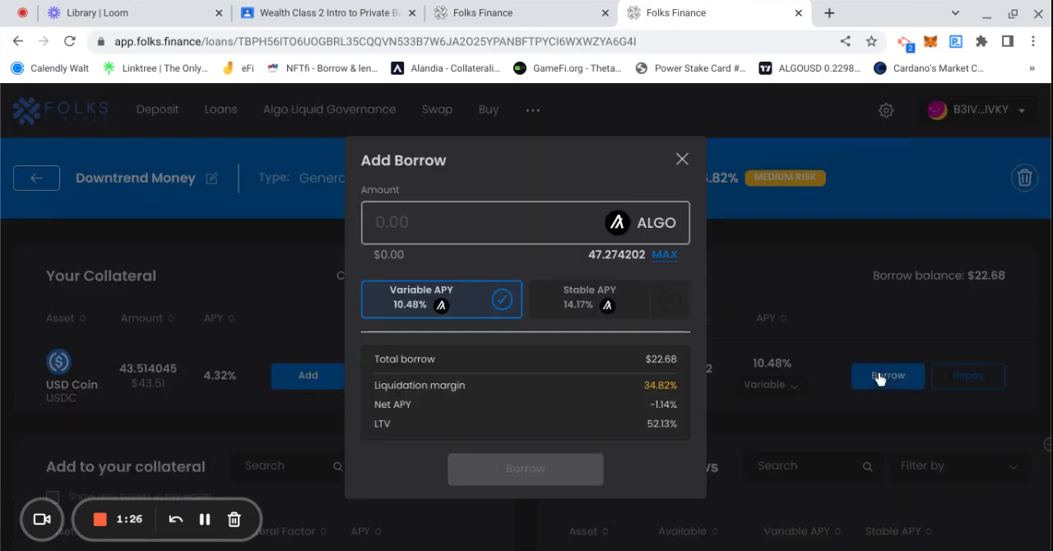
# Borrow 47.274202 ALGO on Downtrend Money, approve it and dismiss the success message.
pyautogui.click(664, 254)
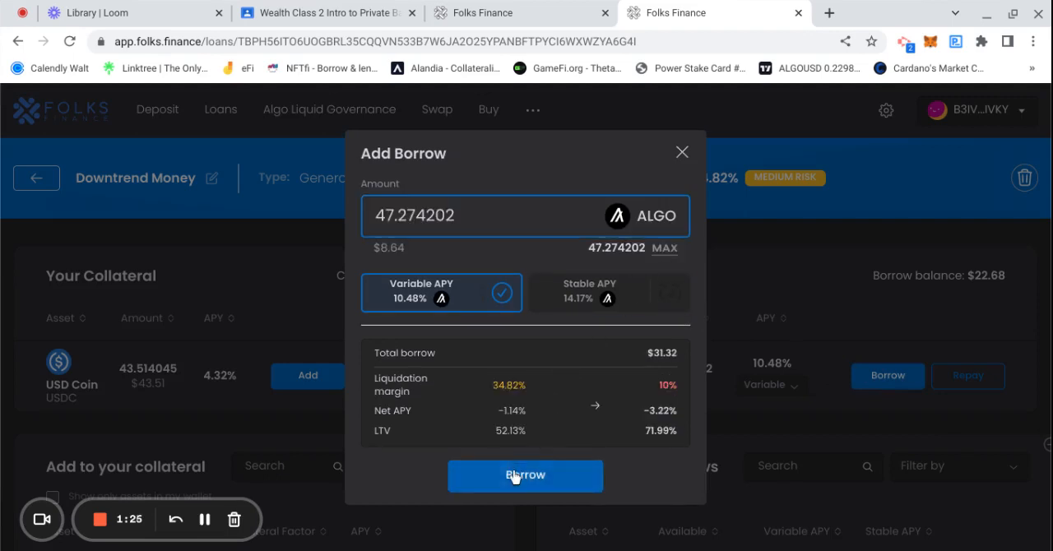
pyautogui.click(525, 475)
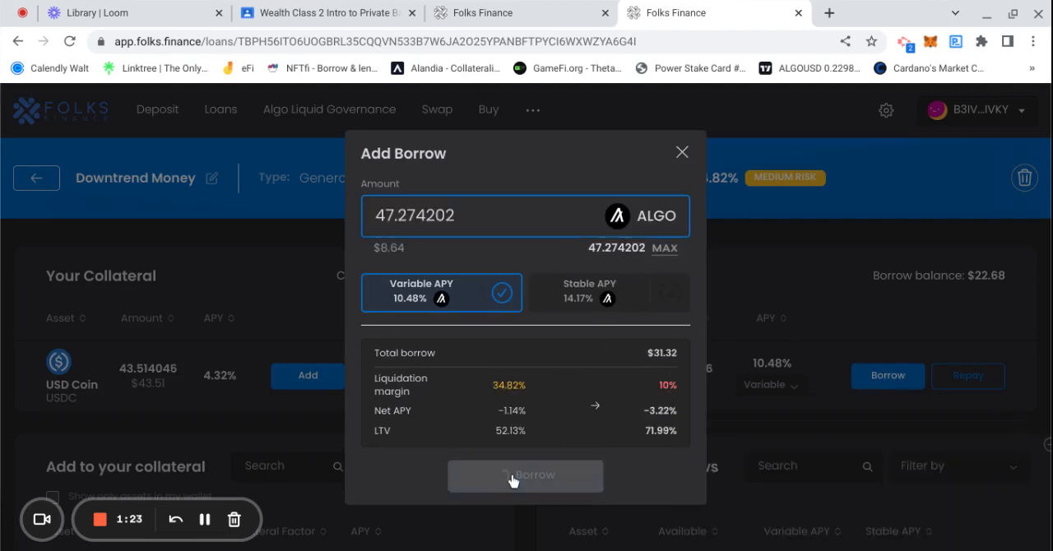
pyautogui.moveTo(220, 341)
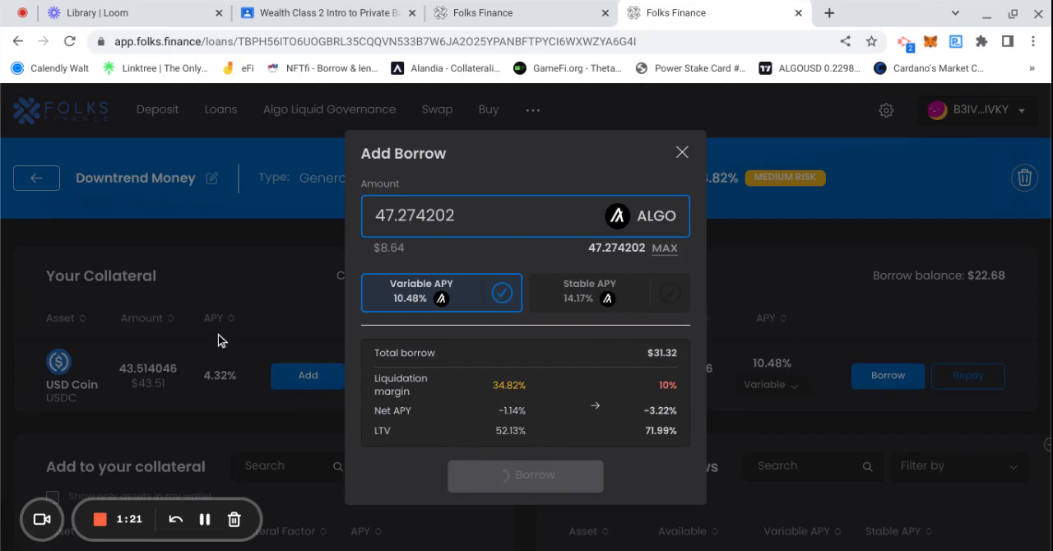
pyautogui.moveTo(230, 316)
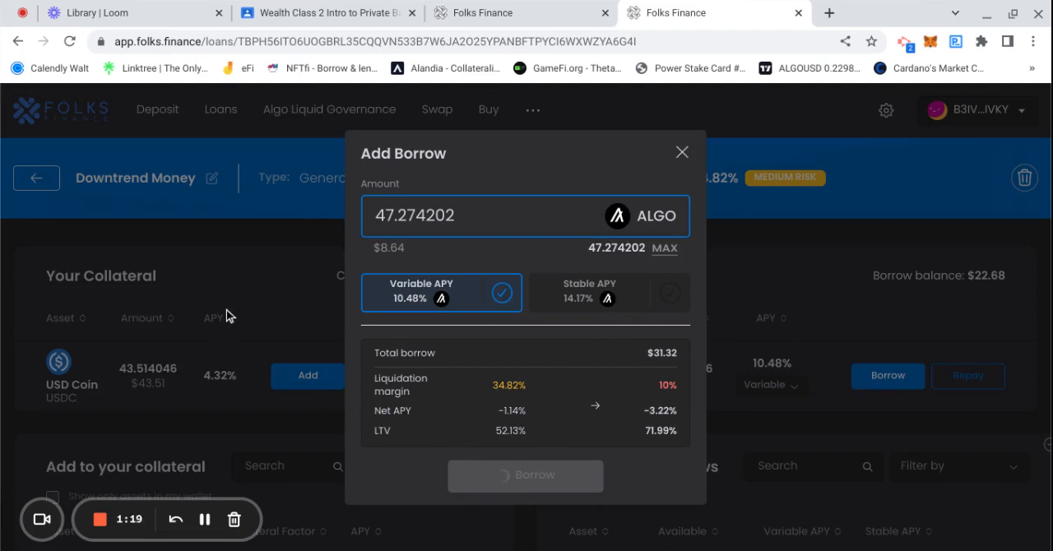
pyautogui.click(525, 473)
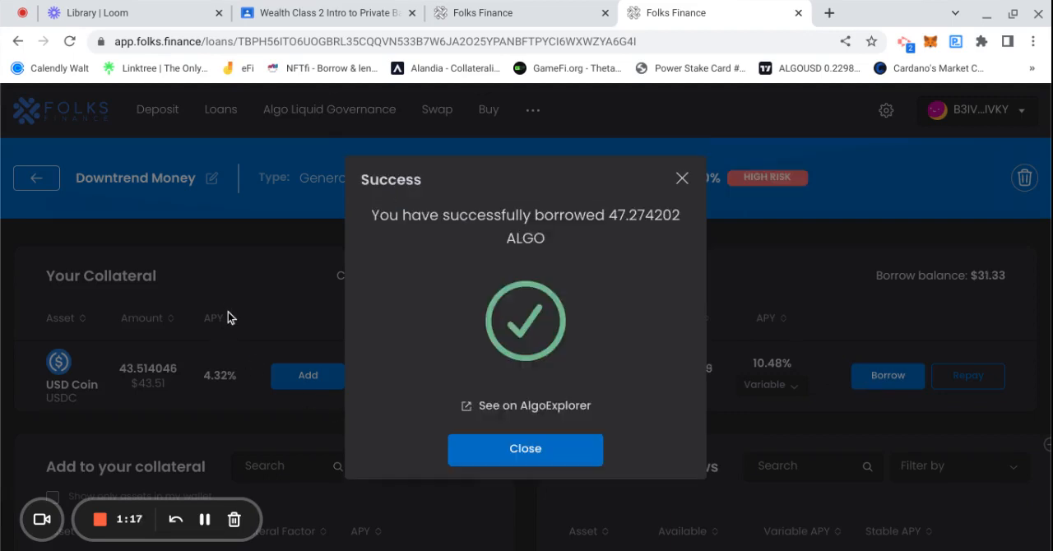
pyautogui.click(524, 447)
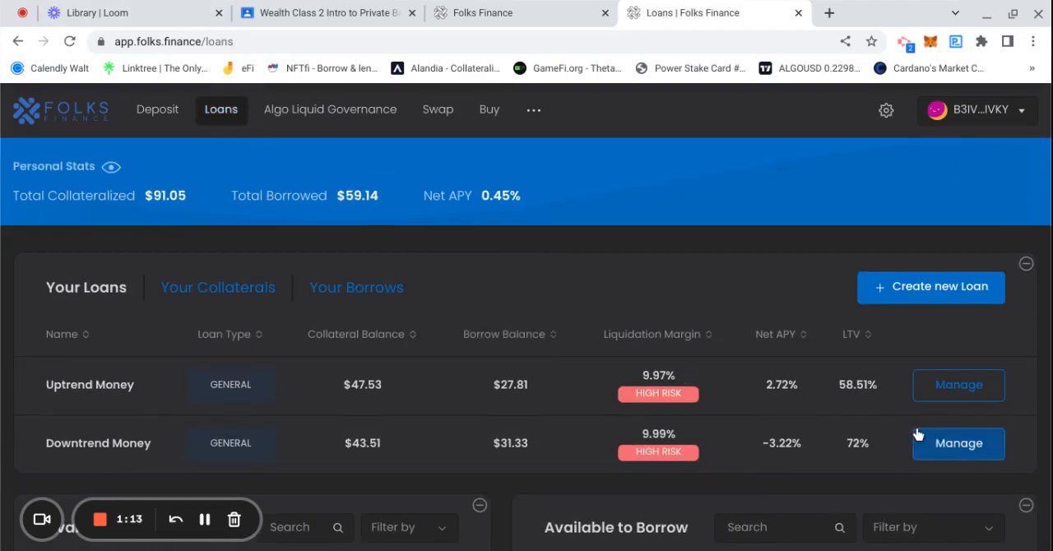
# Start a swap-and-collateralize on Downtrend Money for 10 USDC sourced from ALGO.
pyautogui.click(957, 444)
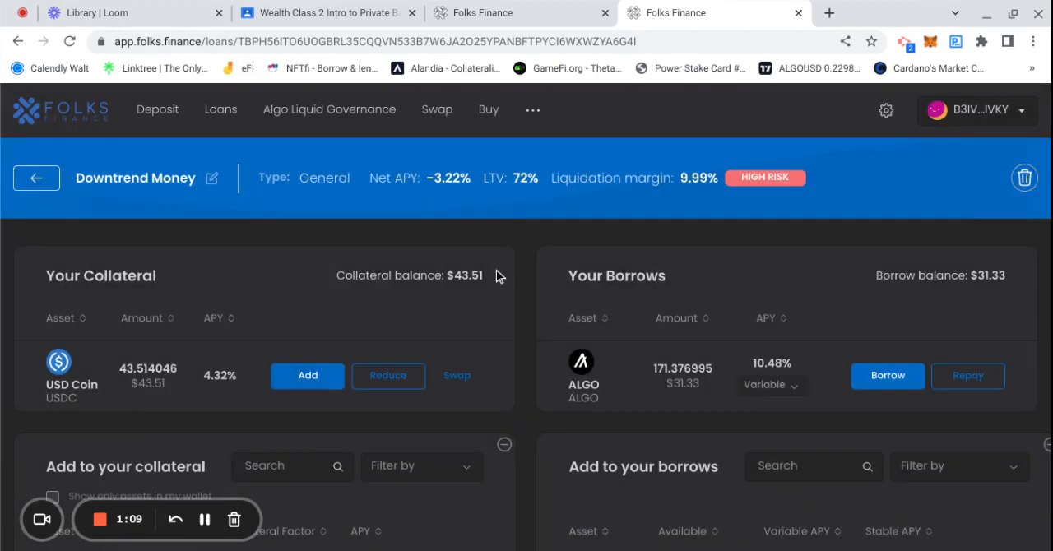
pyautogui.click(305, 375)
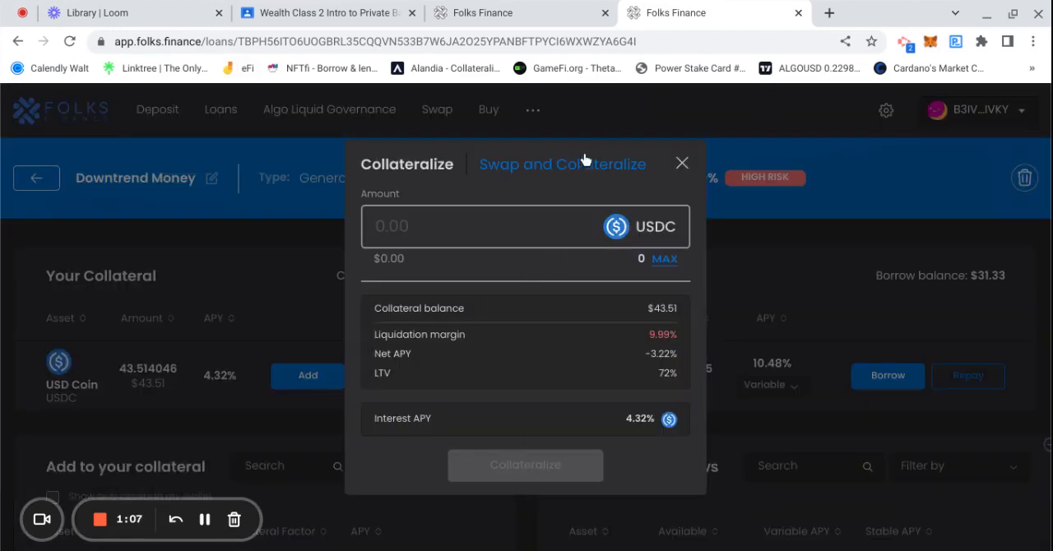
pyautogui.click(563, 164)
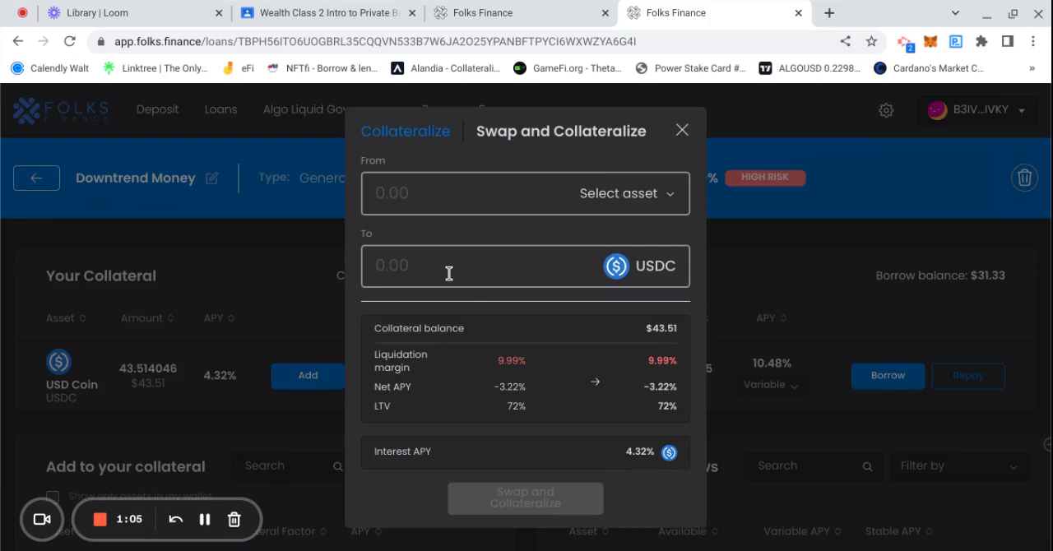
pyautogui.write('9')
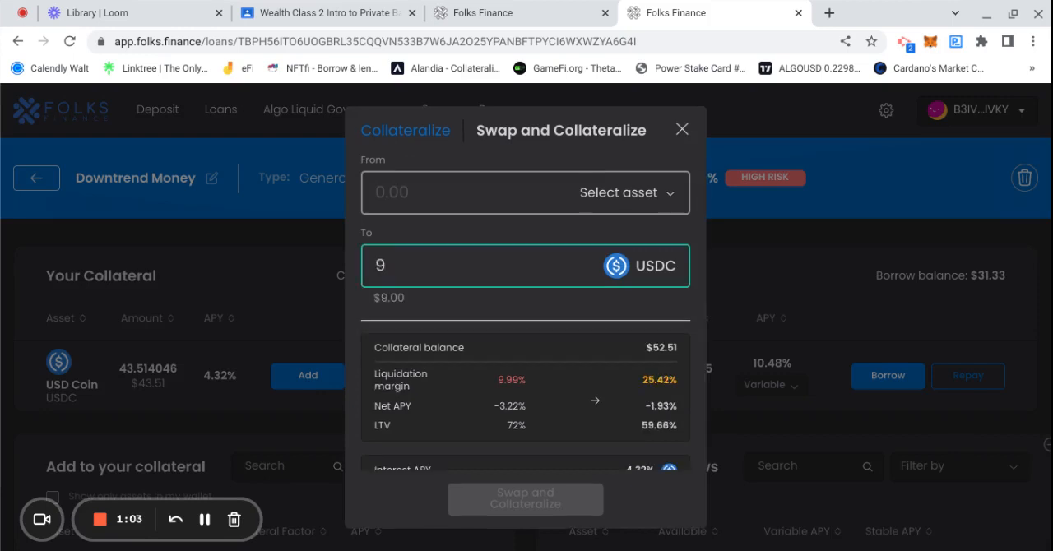
pyautogui.write('0')
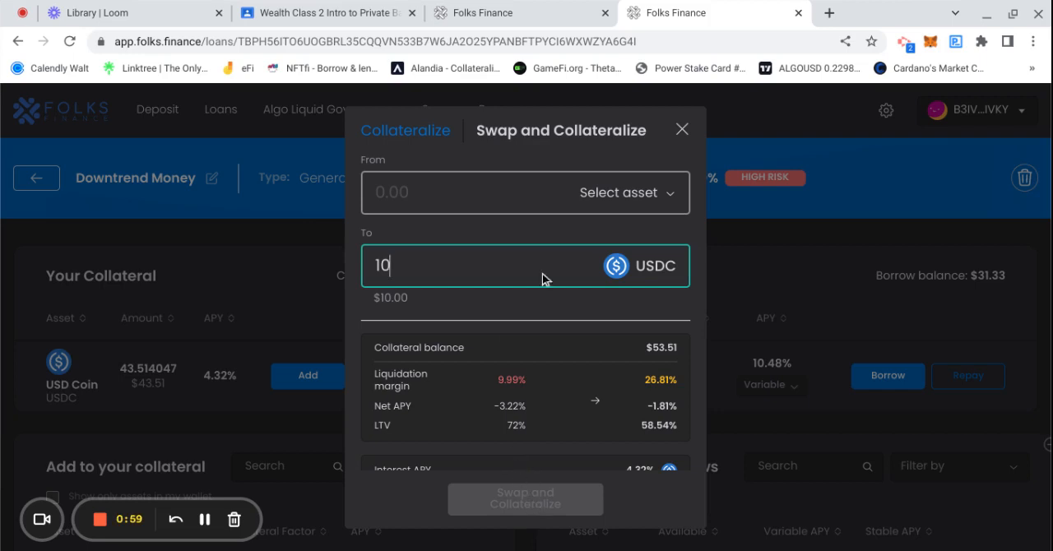
pyautogui.click(618, 193)
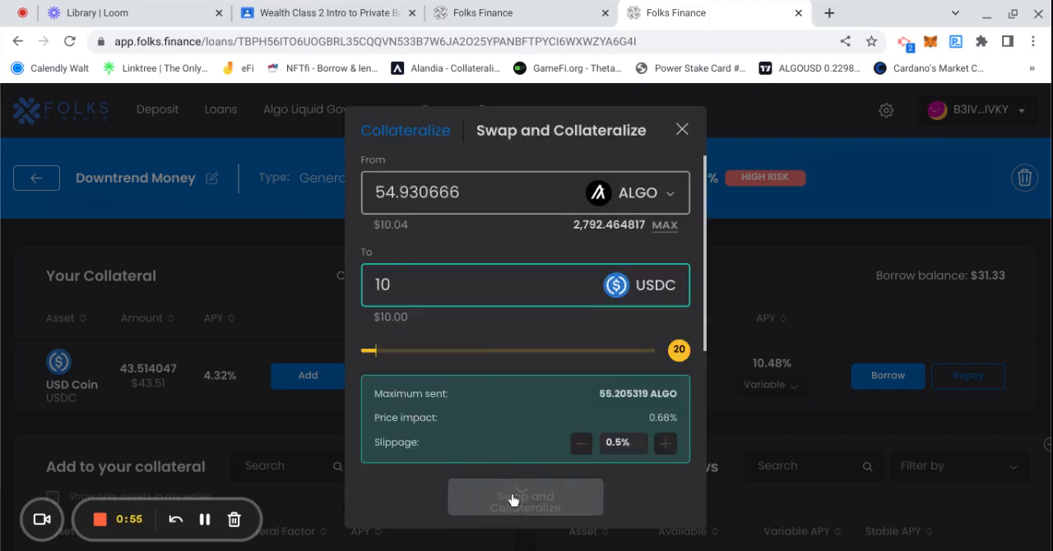
# Submit and approve the ALGO-to-10 USDC collateral swap, then return to the loans overview.
pyautogui.click(524, 497)
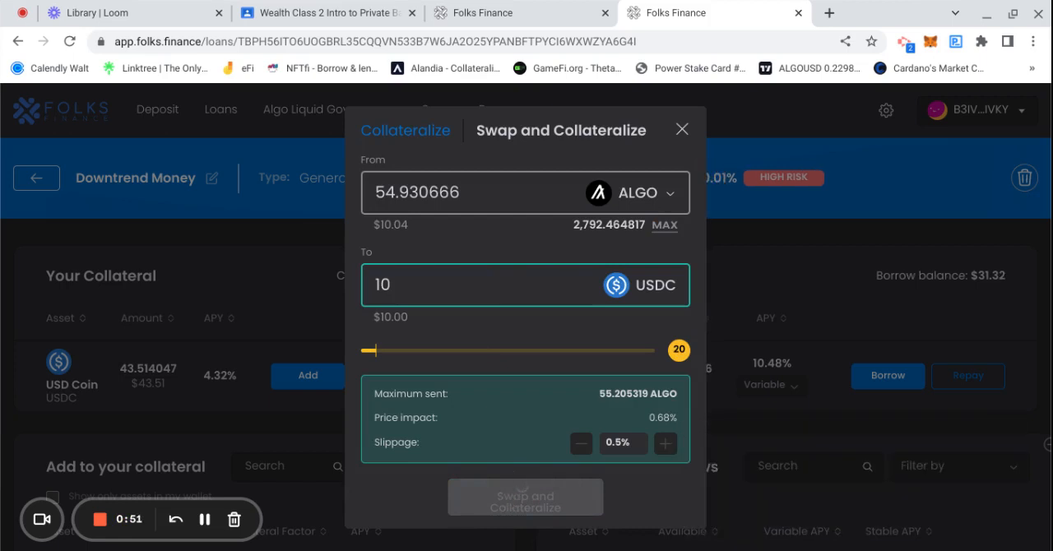
pyautogui.moveTo(233, 322)
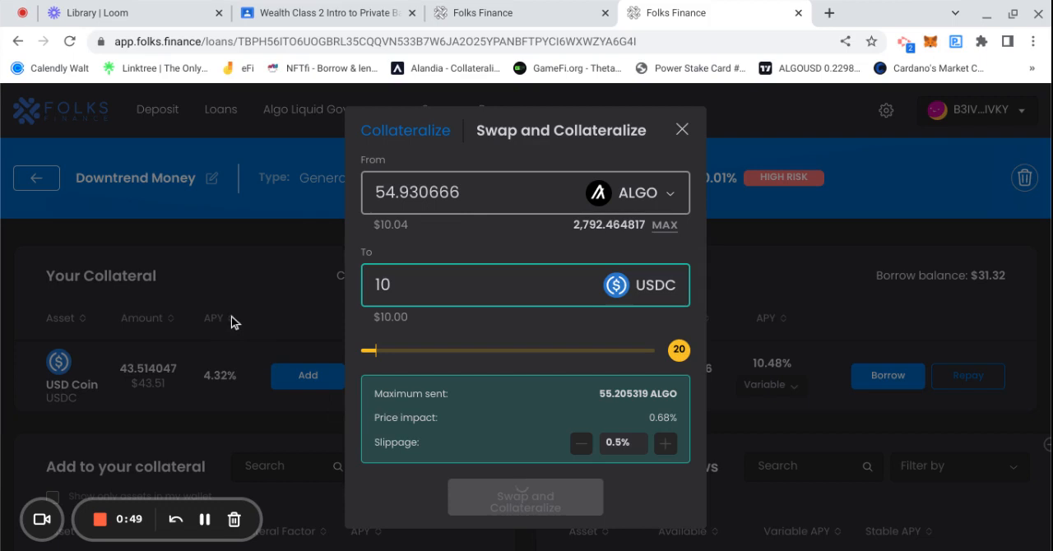
pyautogui.click(524, 497)
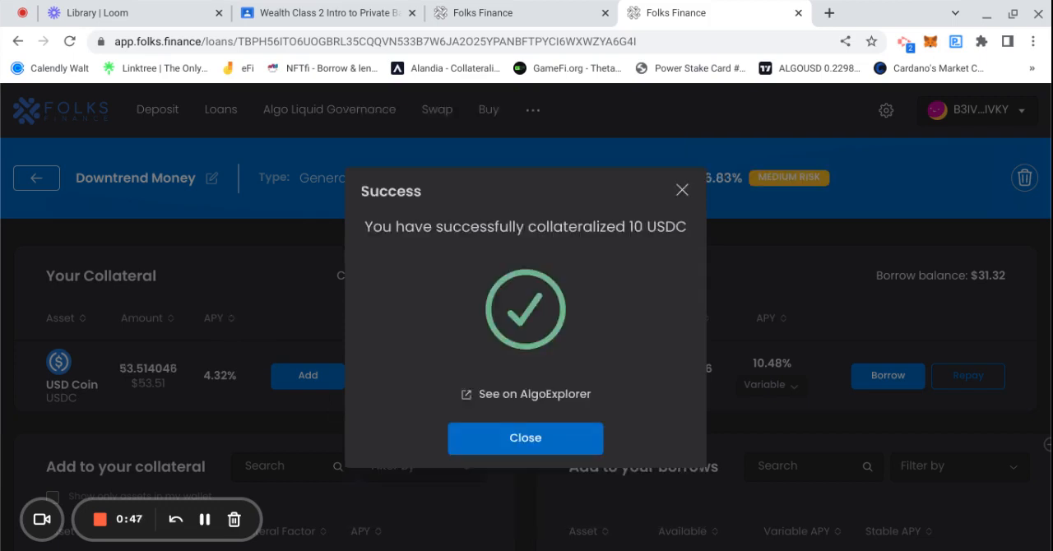
pyautogui.click(525, 437)
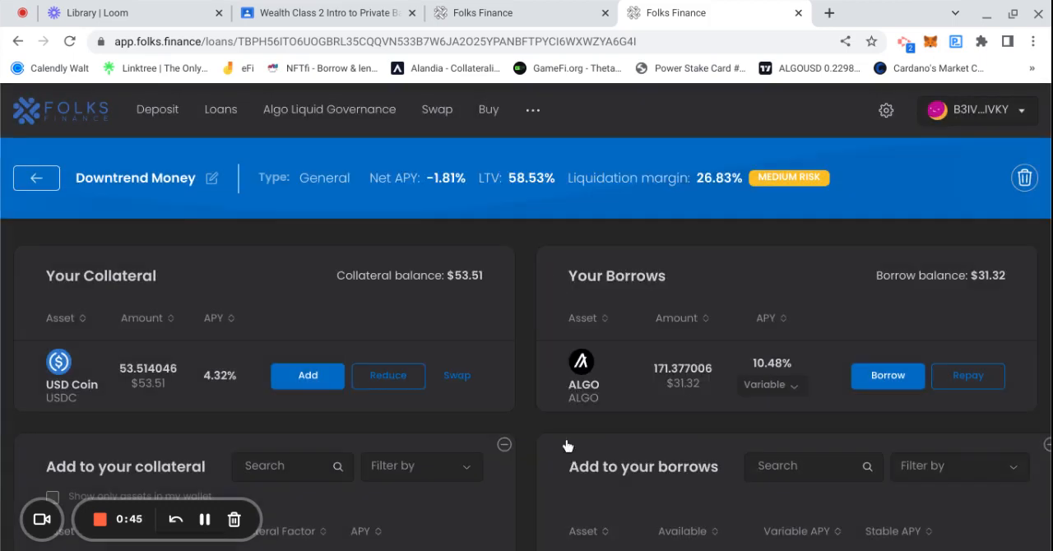
pyautogui.click(221, 109)
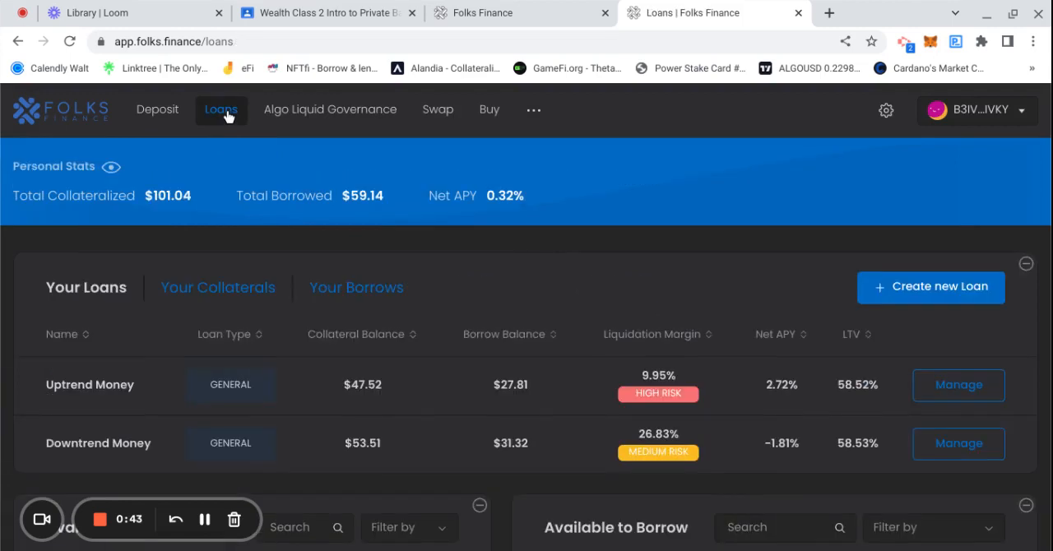
pyautogui.moveTo(256, 260)
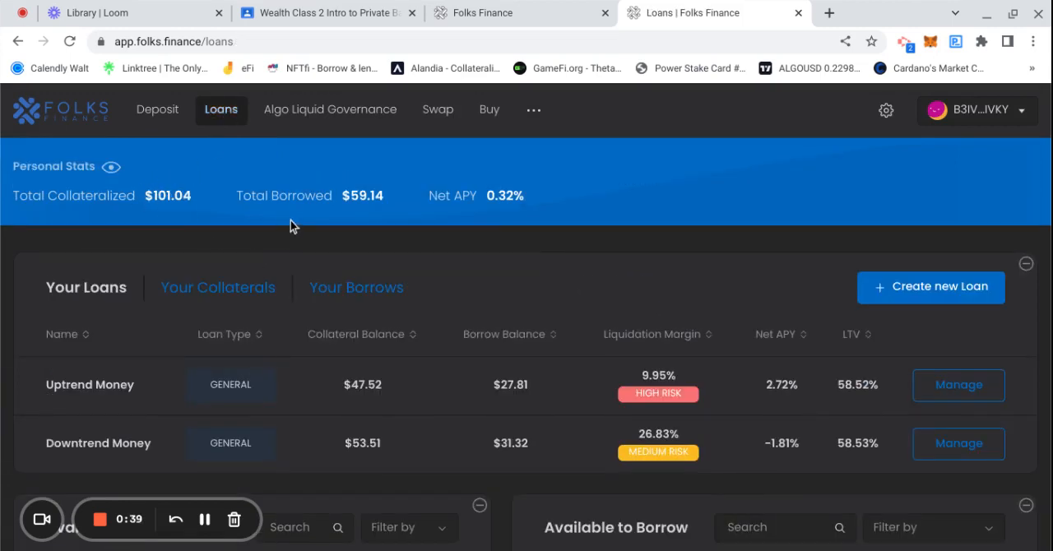
pyautogui.moveTo(392, 222)
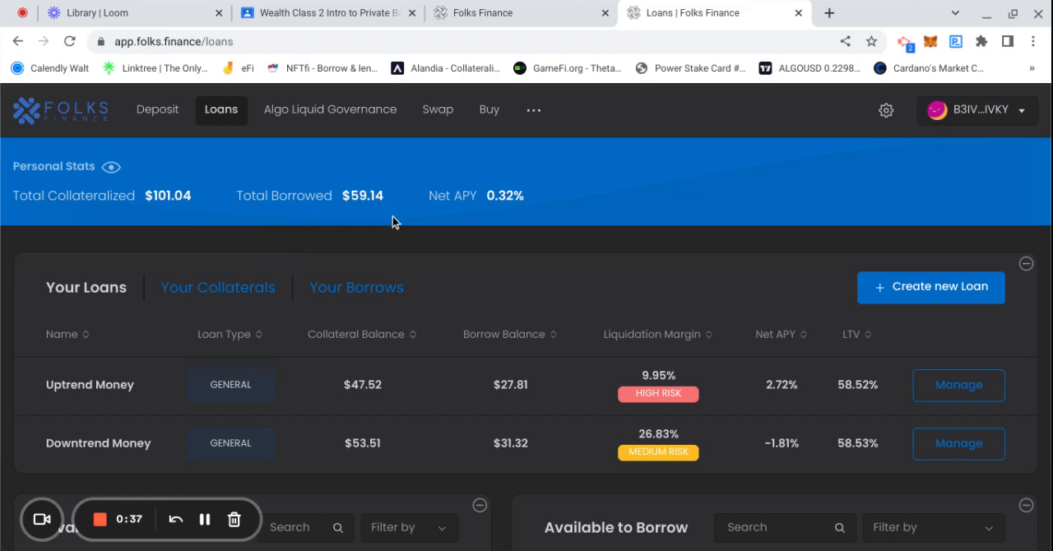
pyautogui.moveTo(513, 212)
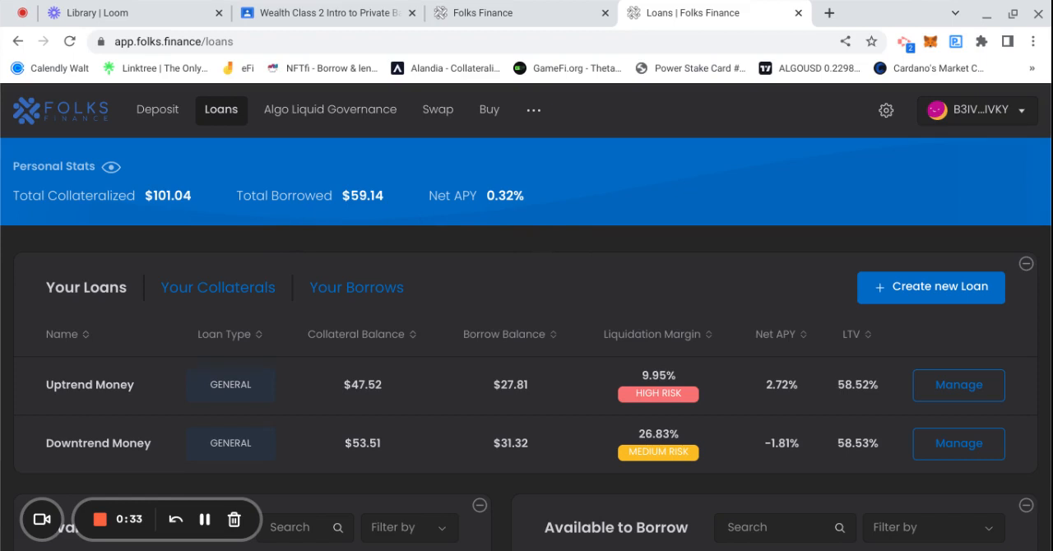
pyautogui.moveTo(750, 245)
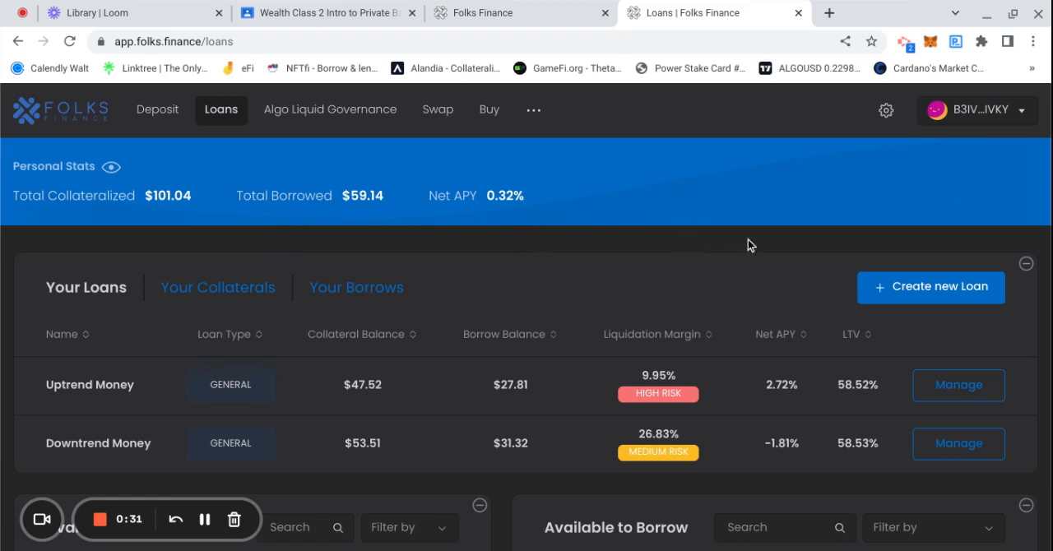
pyautogui.scroll(-3)
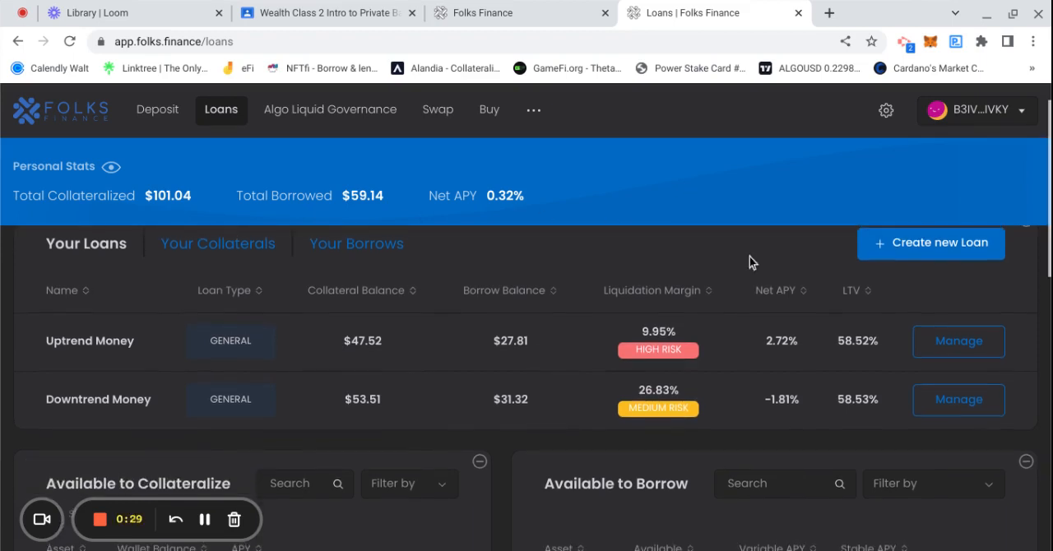
pyautogui.moveTo(576, 335)
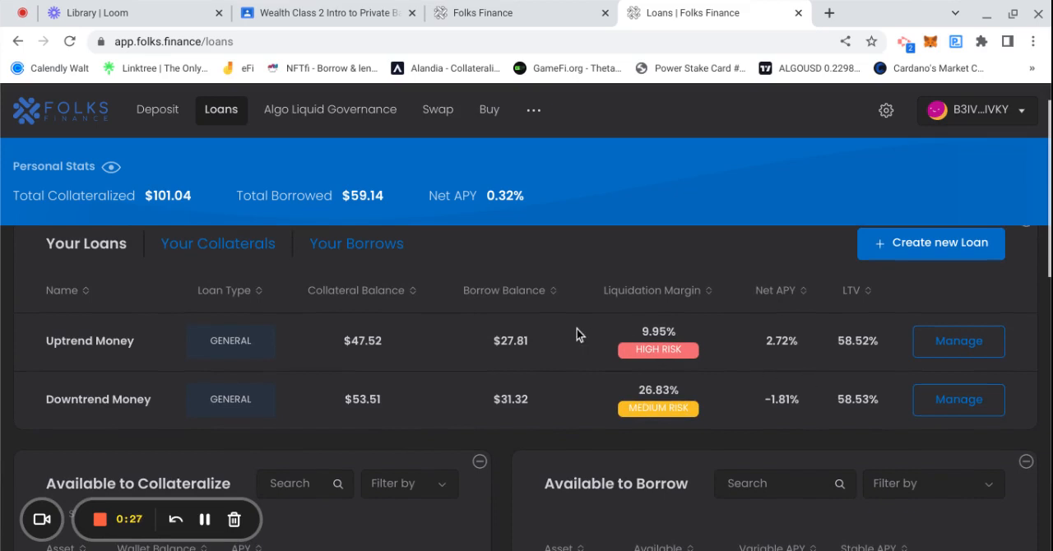
pyautogui.moveTo(666, 385)
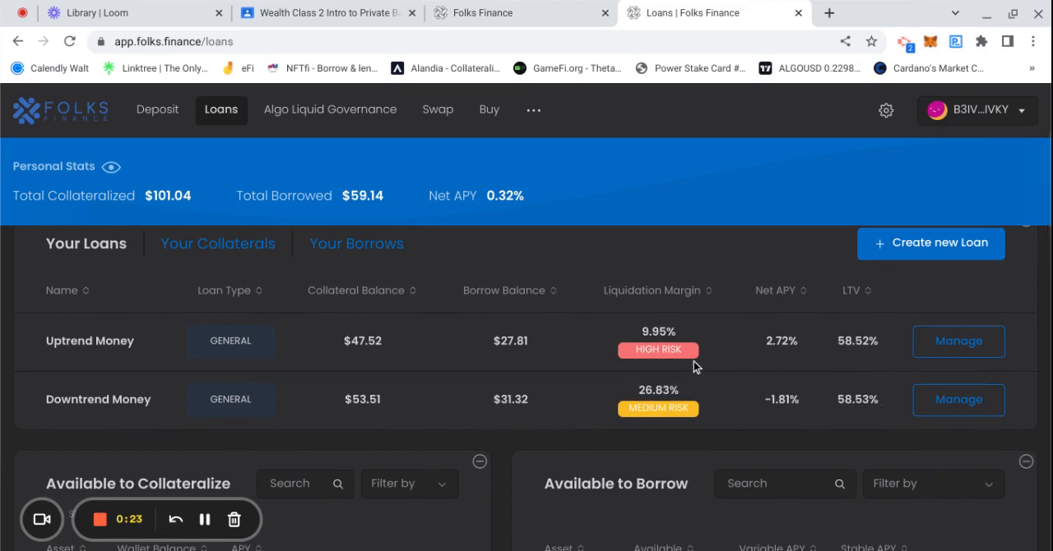
pyautogui.moveTo(911, 409)
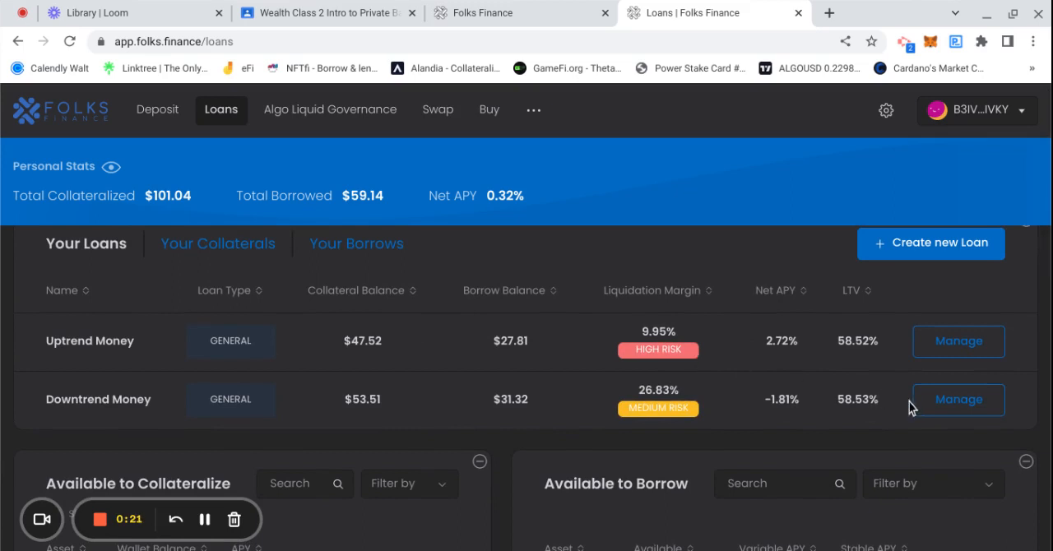
pyautogui.click(957, 398)
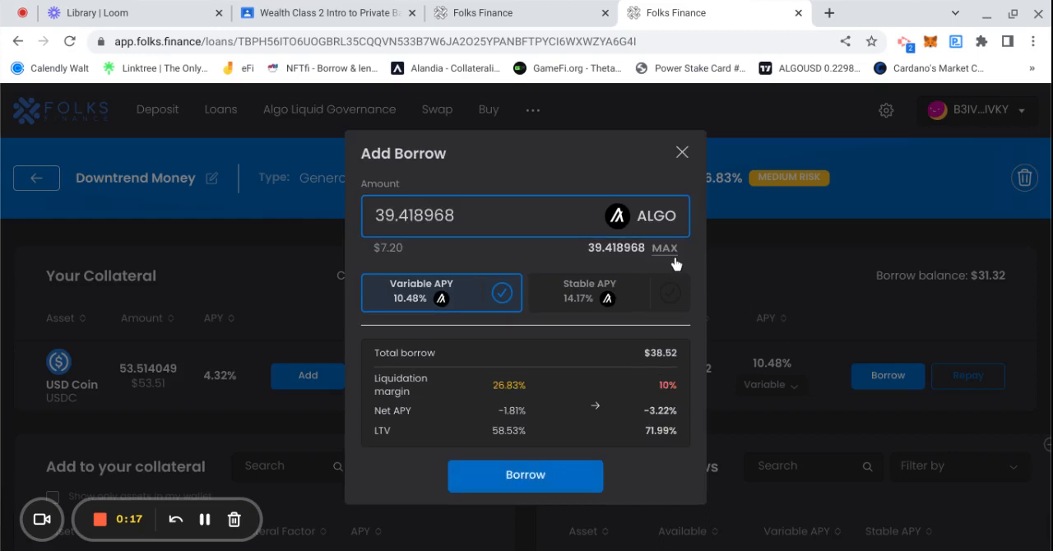
# Submit a max-ALGO borrow without completing it and go to the Deposit page showing 16.002672 ALGO.
pyautogui.click(525, 475)
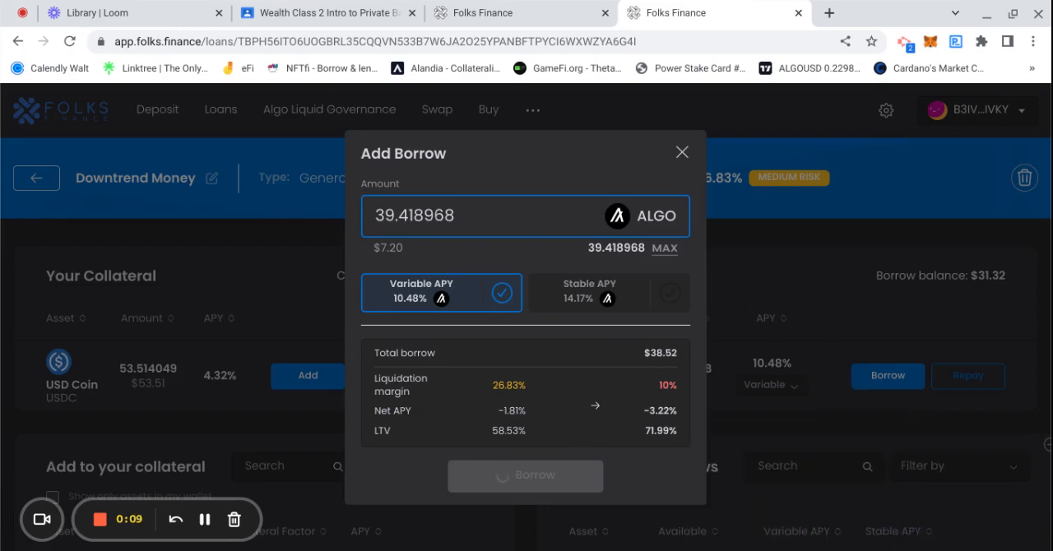
pyautogui.click(681, 151)
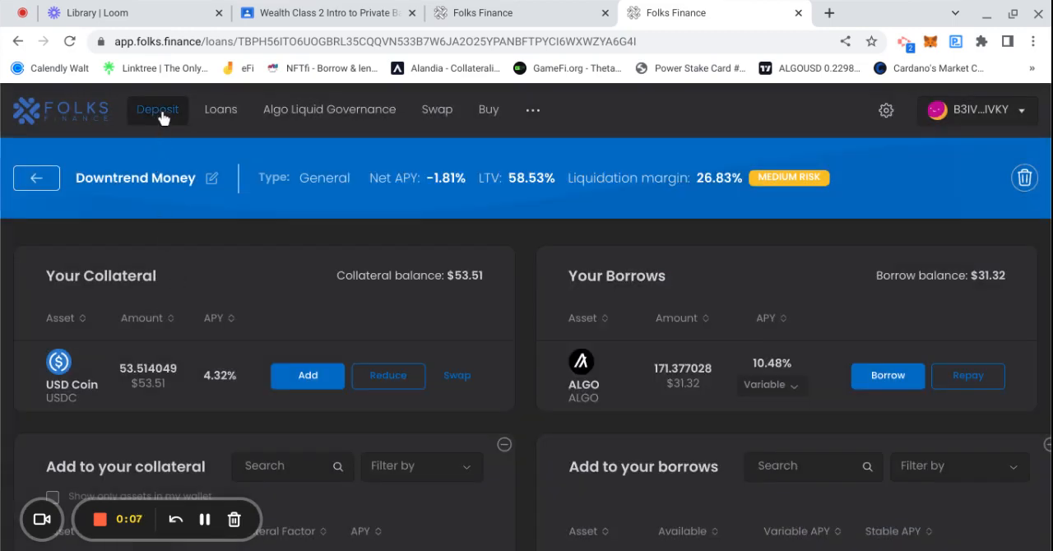
pyautogui.click(158, 108)
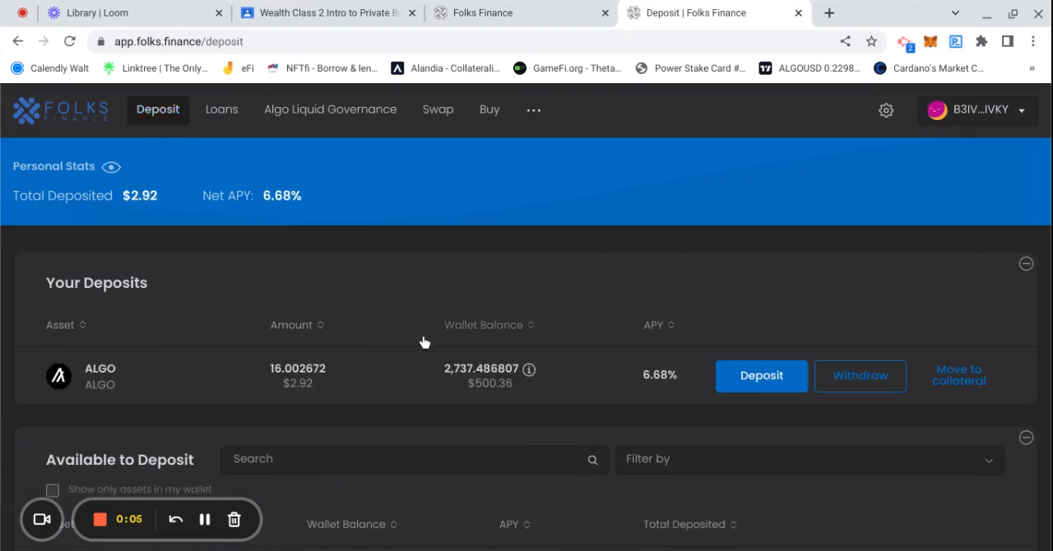